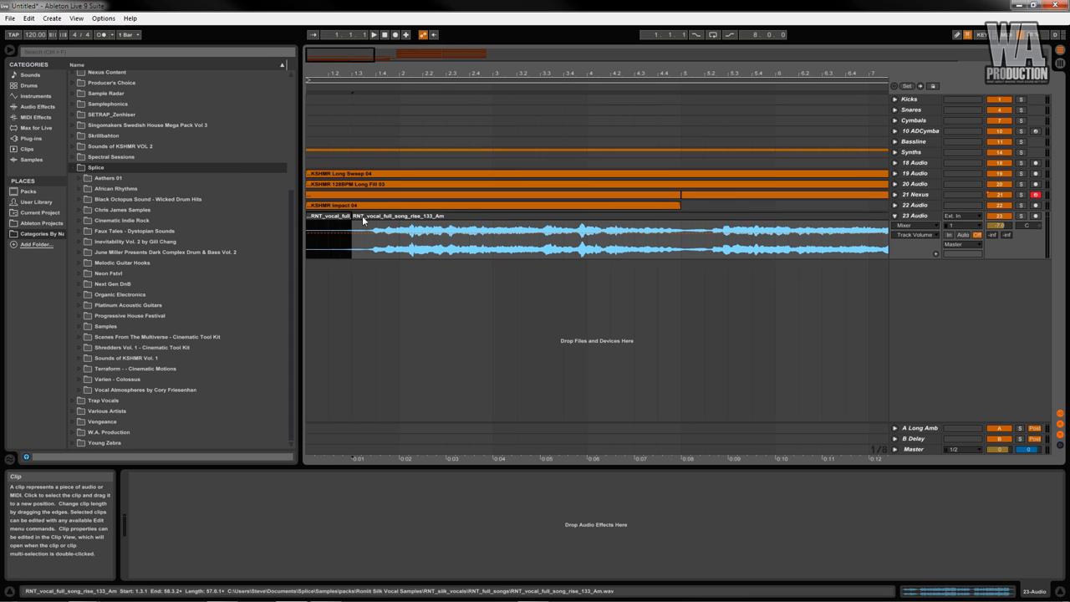
Select the vocal clip and enable Warp in its Sample box.
{"action": "left_click", "coordinate": [351, 34]}
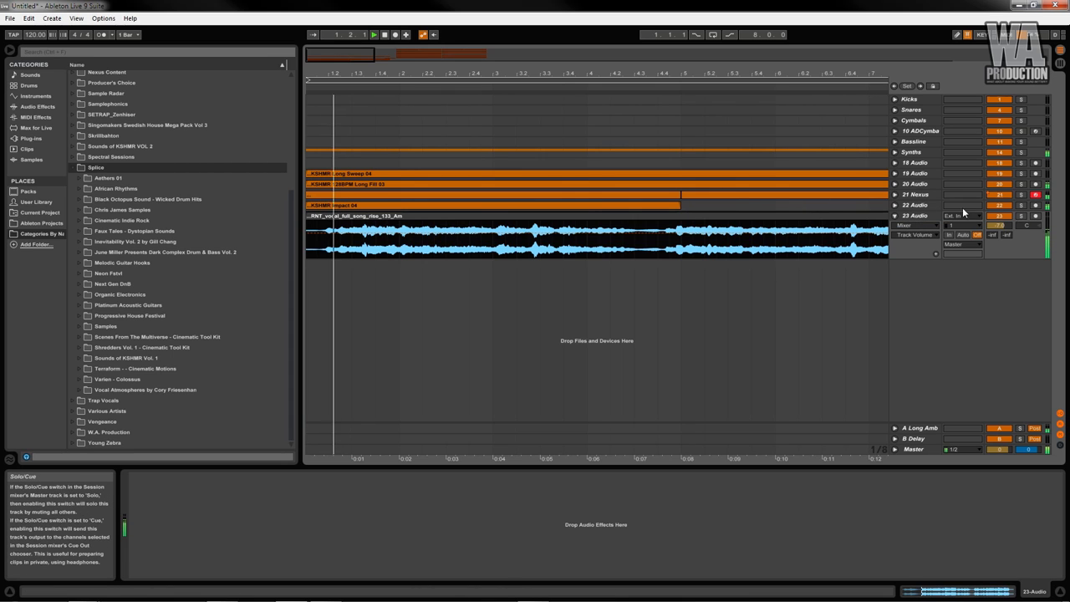
{"action": "left_click", "coordinate": [427, 243]}
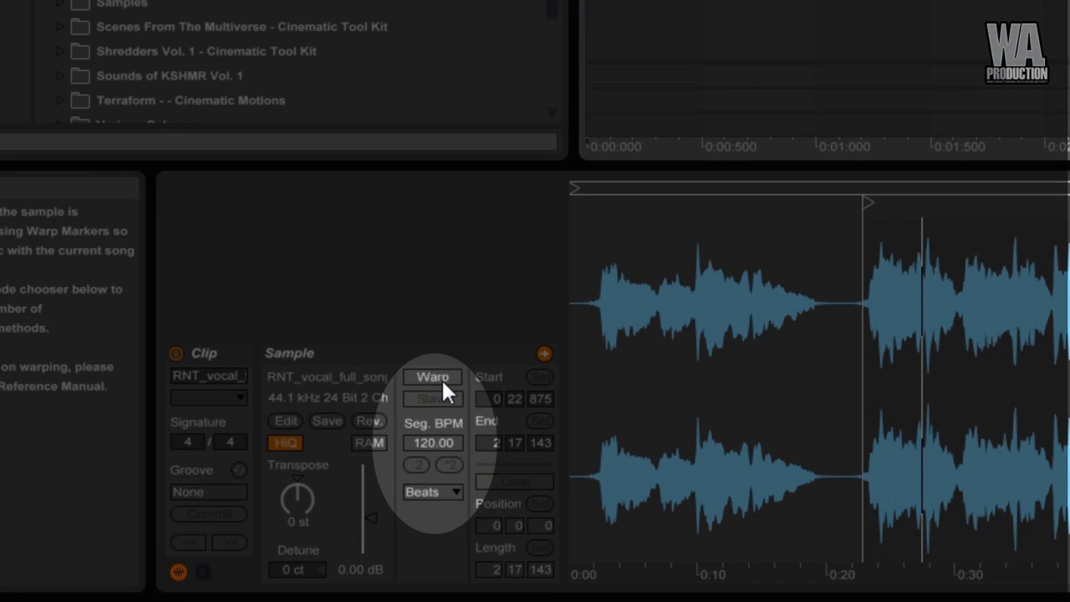
{"action": "left_click", "coordinate": [433, 378]}
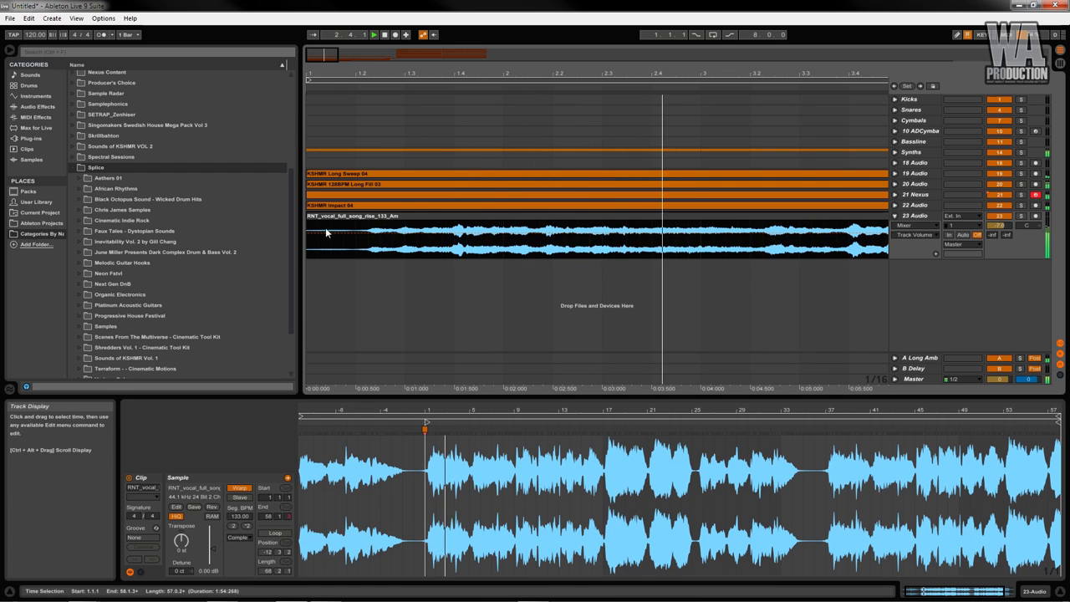
Place the insert marker at 1.1.1 so playback starts at the arrangement's beginning.
{"action": "left_click", "coordinate": [315, 237]}
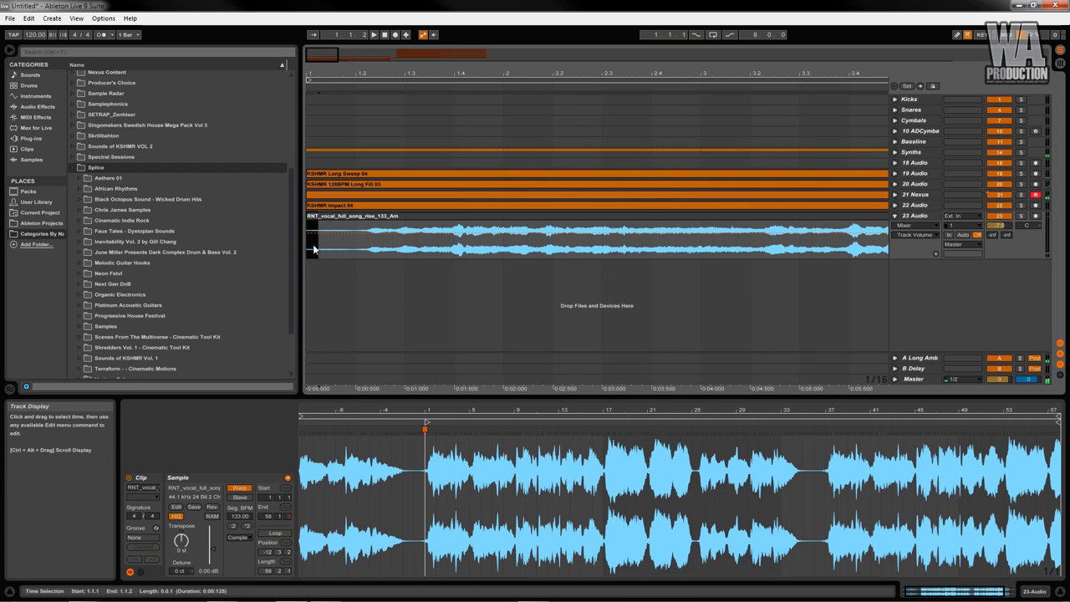
{"action": "left_click", "coordinate": [311, 238]}
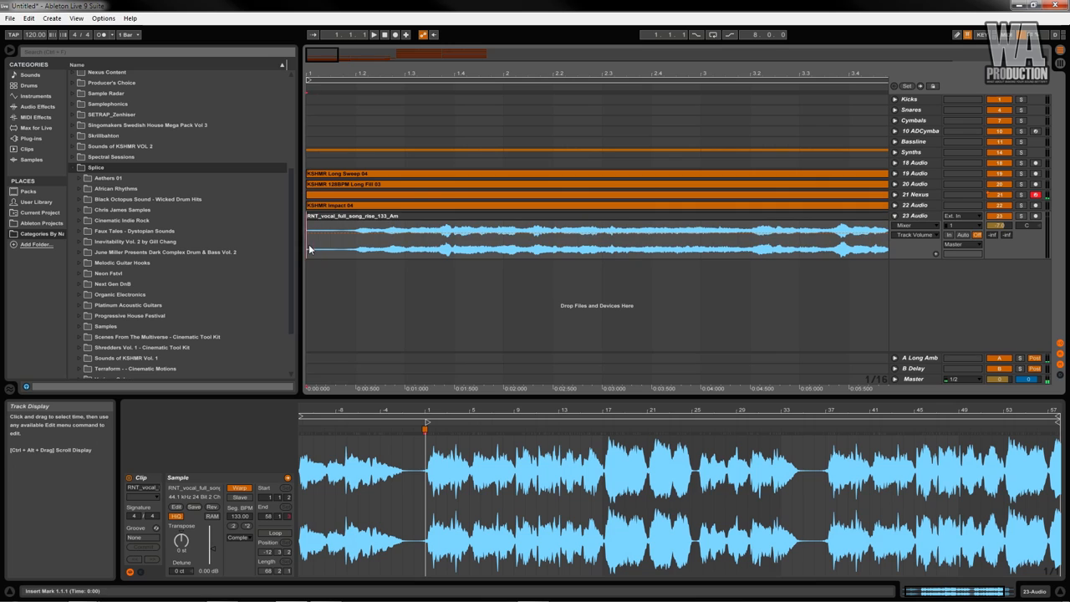
{"action": "left_click", "coordinate": [373, 33]}
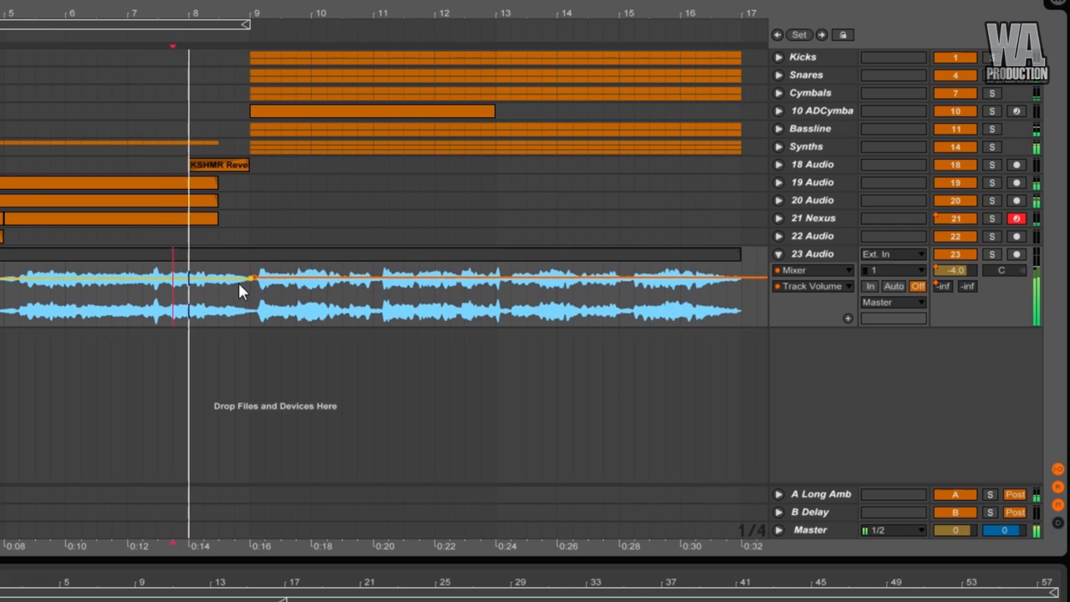
Show the Audio Effects category in the browser.
{"action": "left_click_drag", "start_coordinate": [251, 274], "coordinate": [251, 276]}
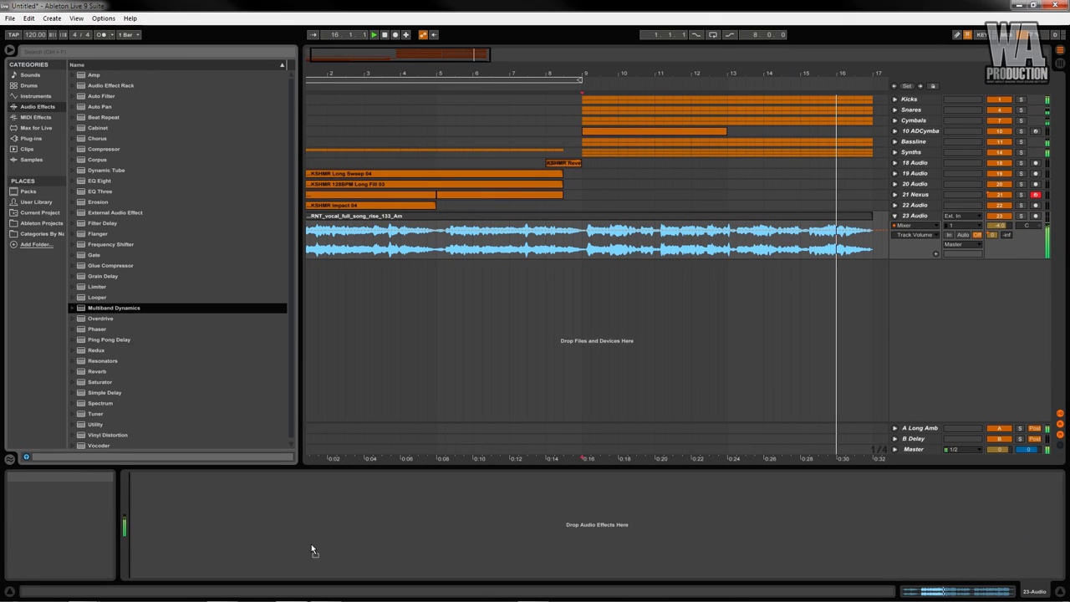
Load EQ Eight and Multiband Dynamics onto the vocal track.
{"action": "double_click", "coordinate": [114, 307]}
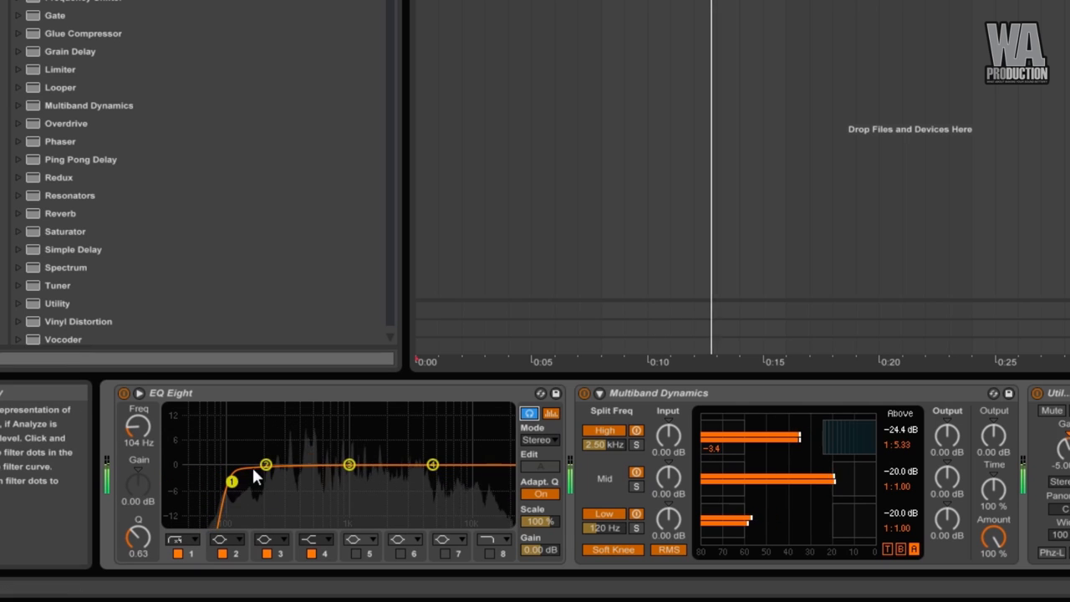
In EQ Eight, set a low cut near 155 Hz and a +3.6 dB boost around 1.94 kHz.
{"action": "left_click_drag", "start_coordinate": [233, 482], "coordinate": [257, 478]}
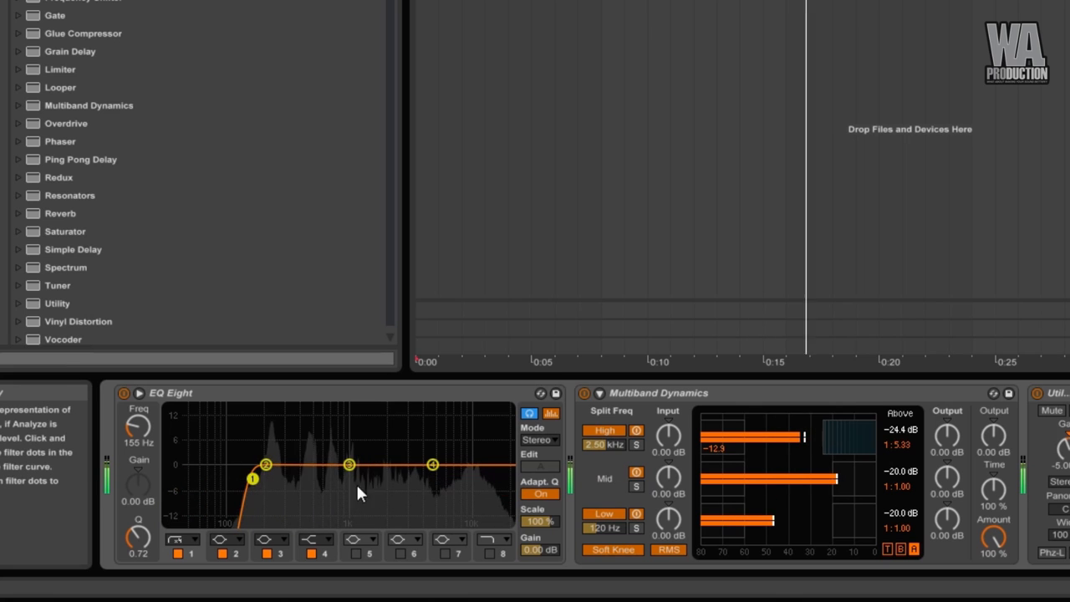
{"action": "left_click_drag", "start_coordinate": [348, 465], "coordinate": [382, 451]}
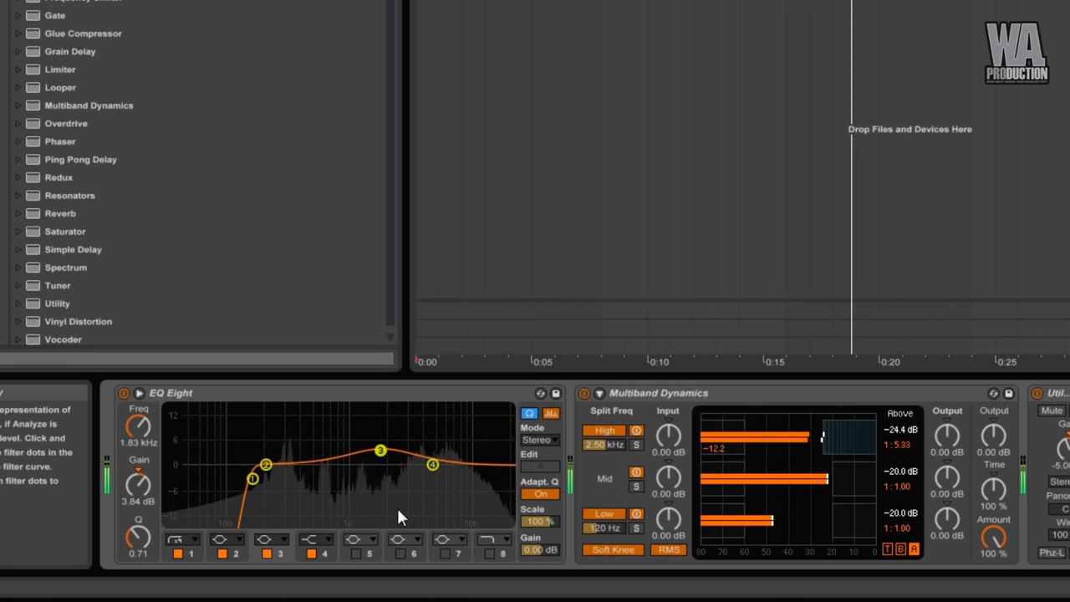
{"action": "left_click_drag", "start_coordinate": [381, 451], "coordinate": [386, 452]}
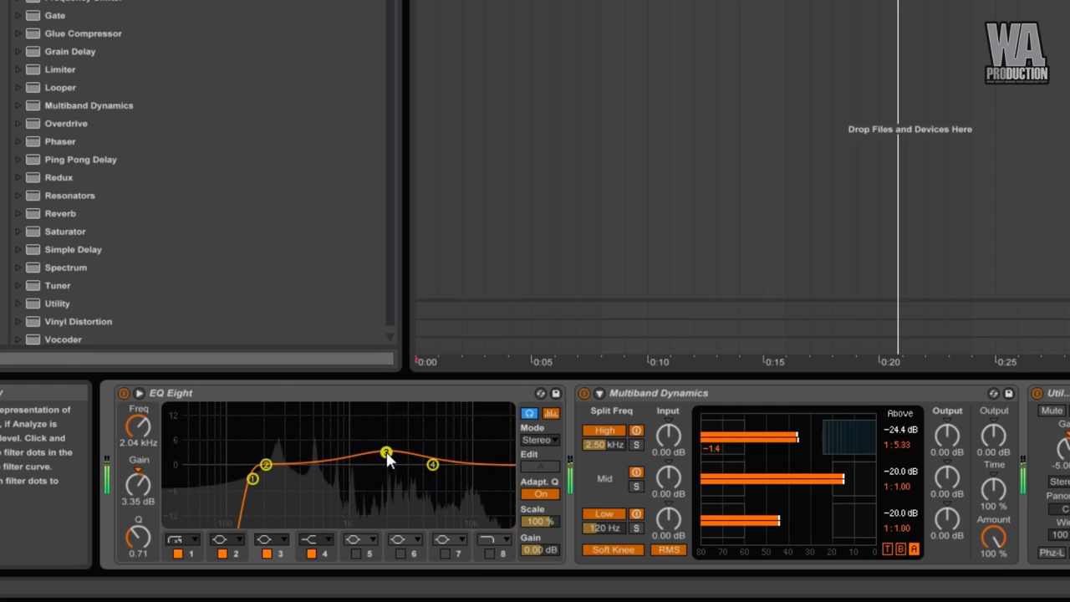
{"action": "left_click_drag", "start_coordinate": [385, 455], "coordinate": [383, 451]}
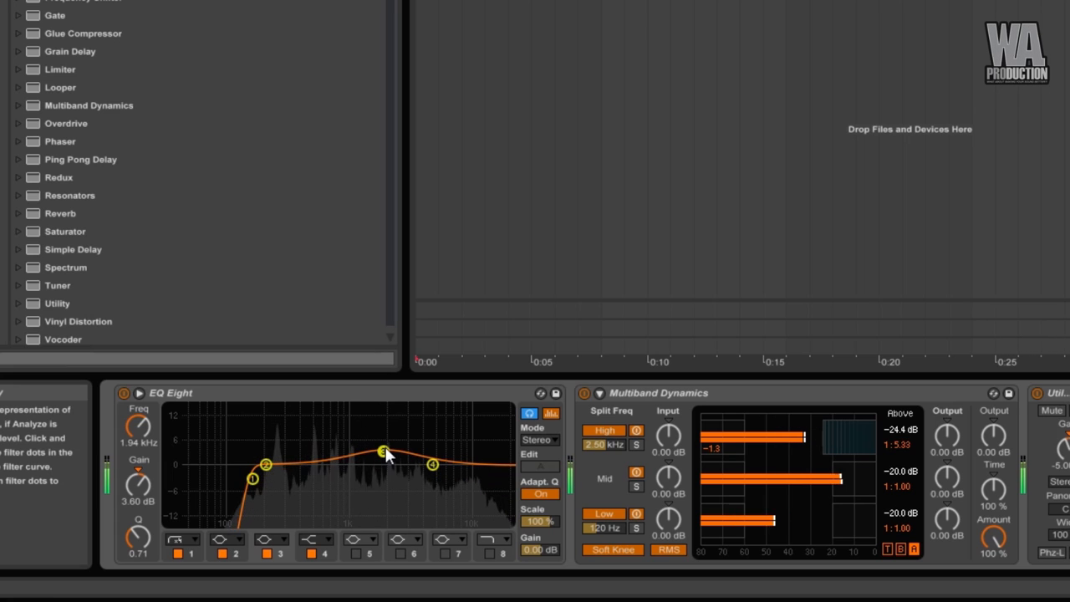
{"action": "mouse_move", "coordinate": [515, 192]}
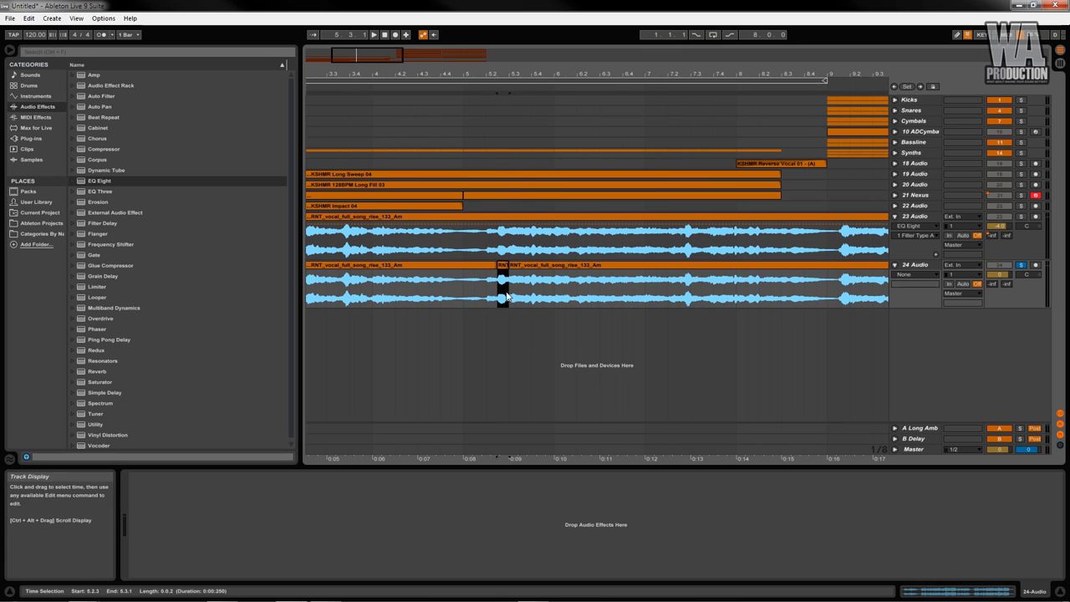
{"action": "mouse_move", "coordinate": [676, 294]}
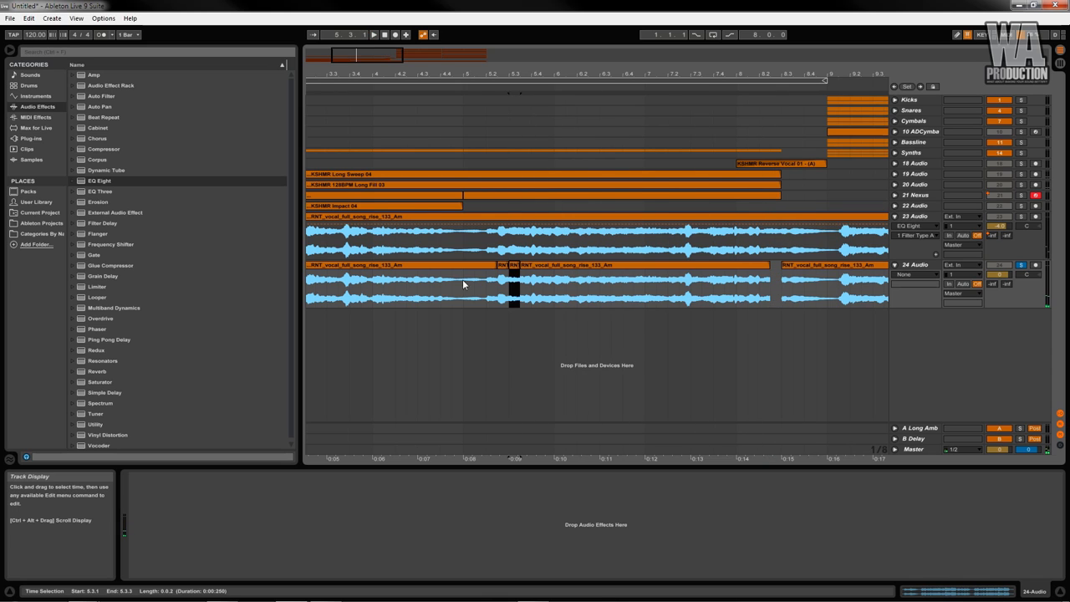
Split the vocal clip on track 24 and delete its middle section, leaving a short excerpt.
{"action": "left_click", "coordinate": [387, 297]}
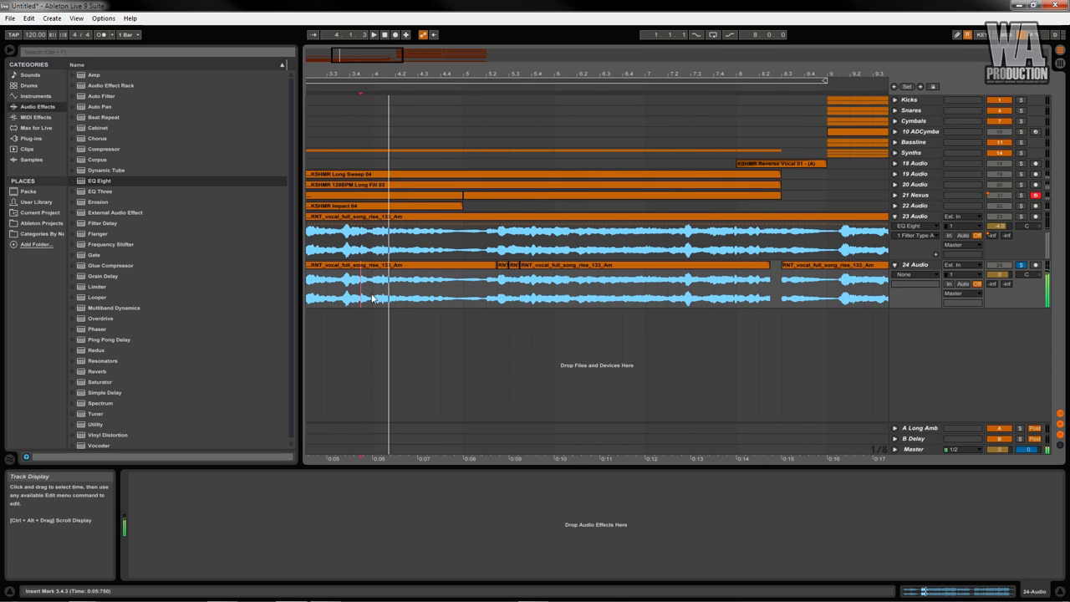
{"action": "left_click", "coordinate": [421, 300]}
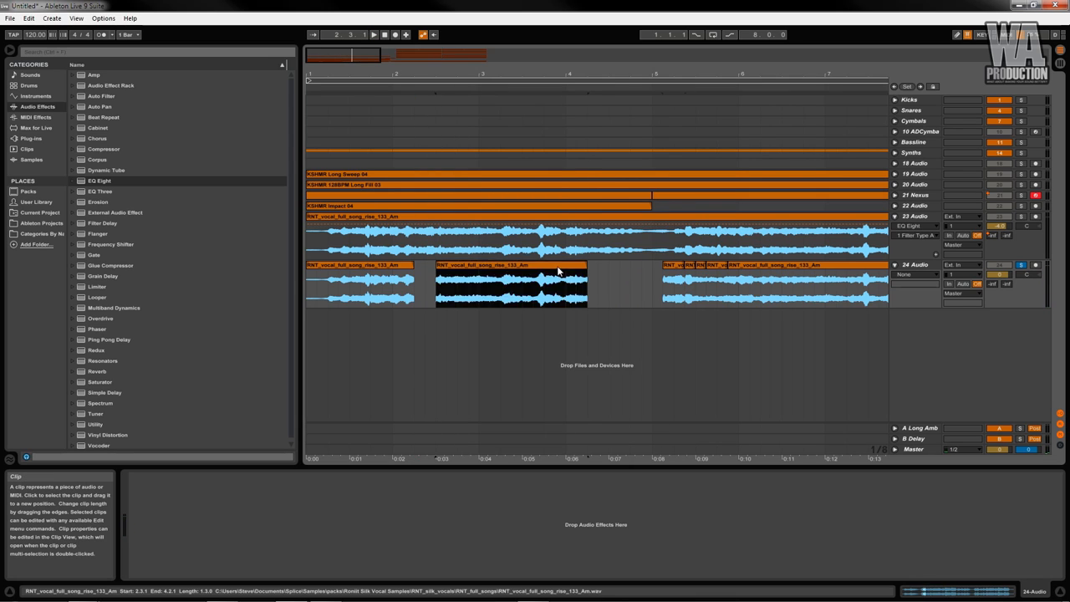
{"action": "left_click", "coordinate": [375, 34]}
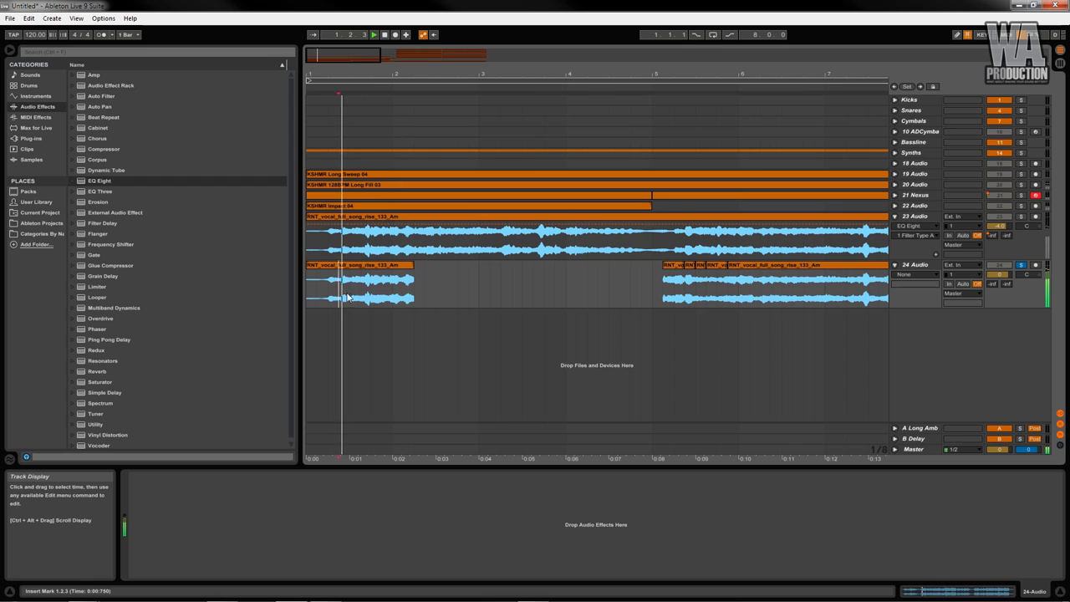
{"action": "left_click", "coordinate": [328, 284]}
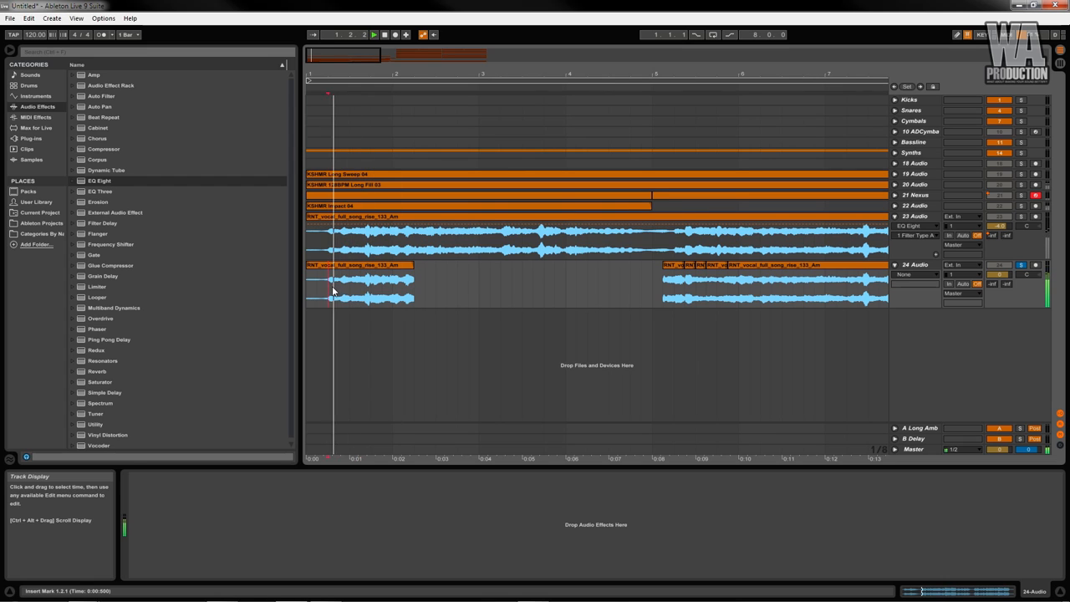
{"action": "left_click", "coordinate": [655, 284]}
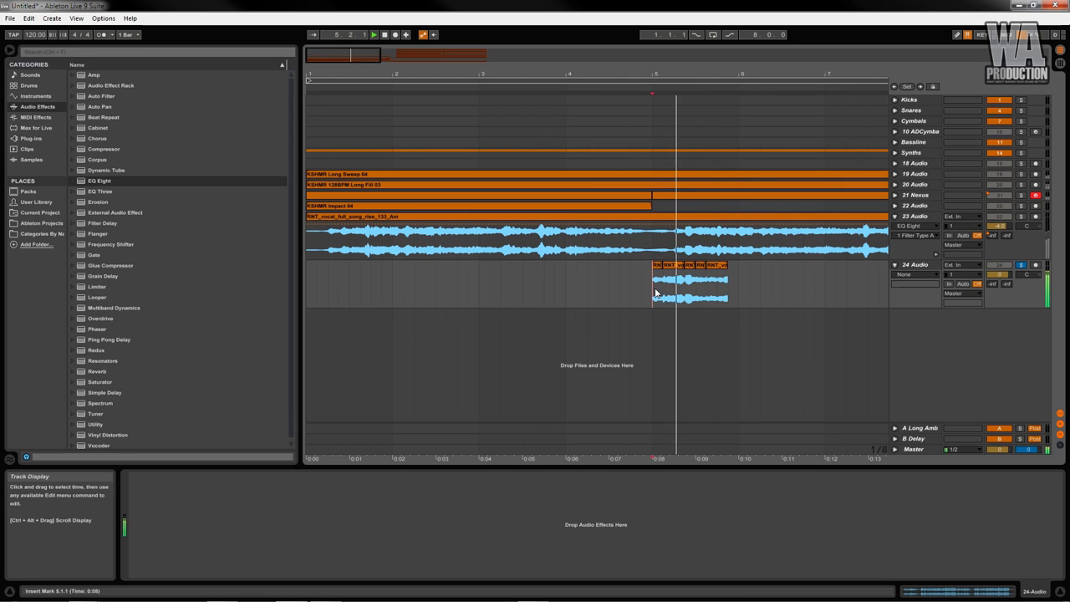
Drag the remaining short vocal chunk to the start of the arrangement.
{"action": "left_click", "coordinate": [689, 288]}
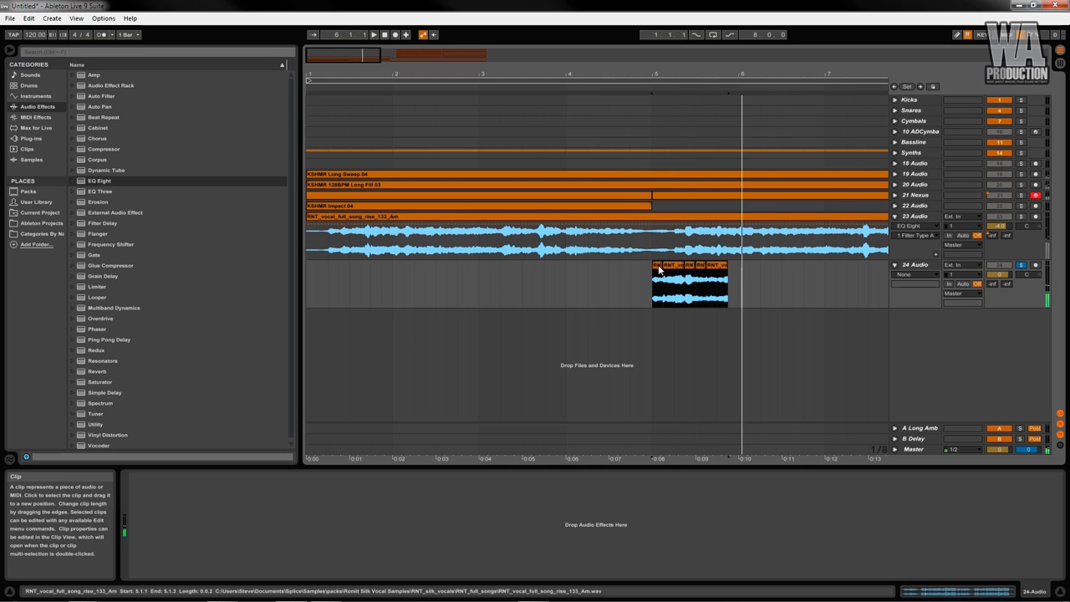
{"action": "left_click_drag", "start_coordinate": [689, 285], "coordinate": [343, 285]}
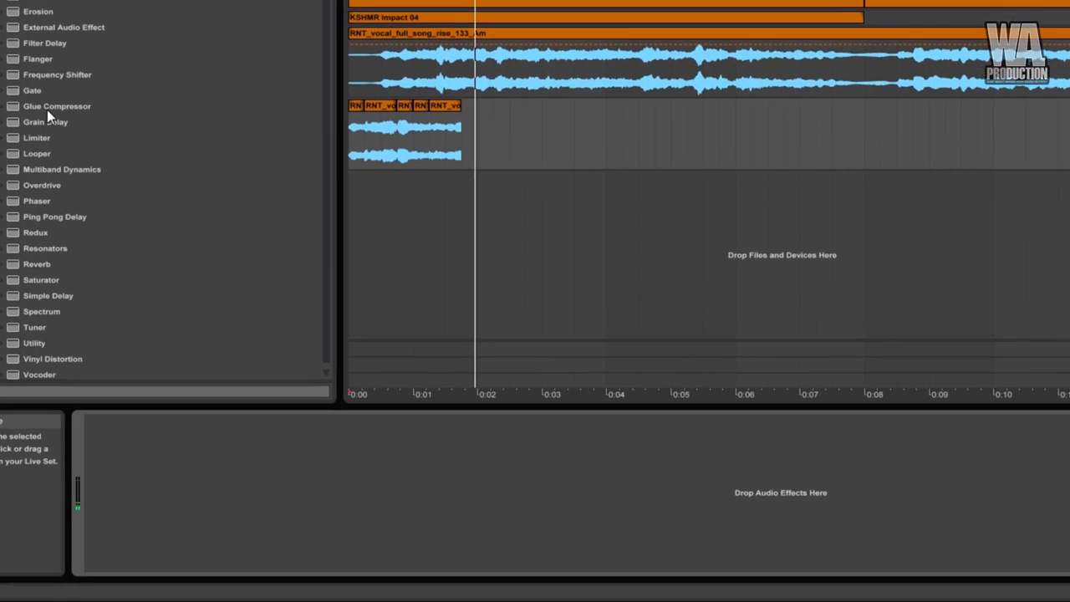
Add a Glue Compressor to the vocal chop track with threshold around -13.7 dB.
{"action": "double_click", "coordinate": [57, 107]}
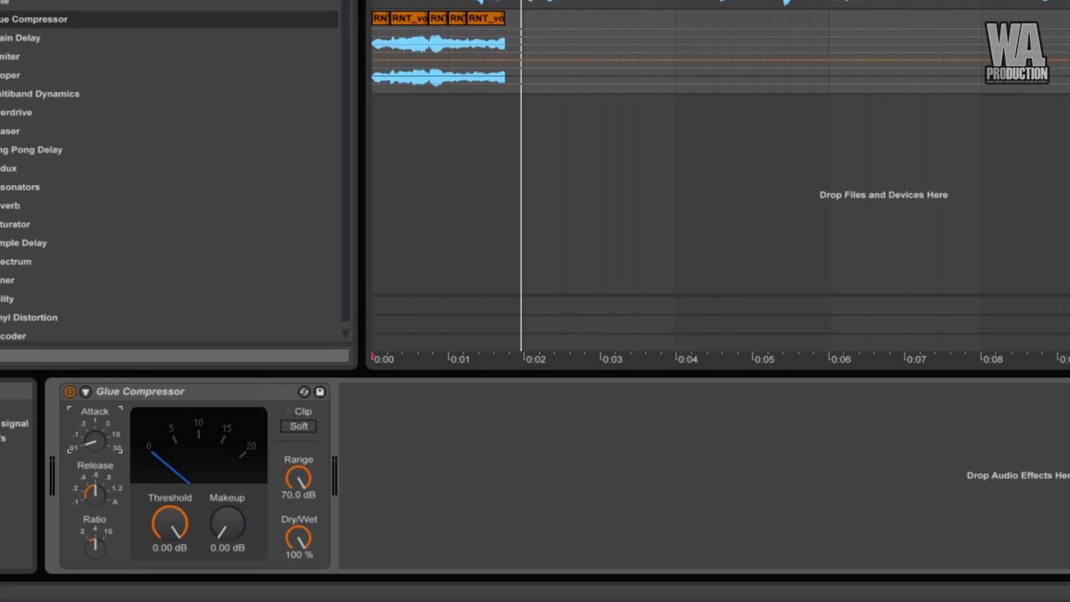
{"action": "left_click_drag", "start_coordinate": [171, 526], "coordinate": [170, 544]}
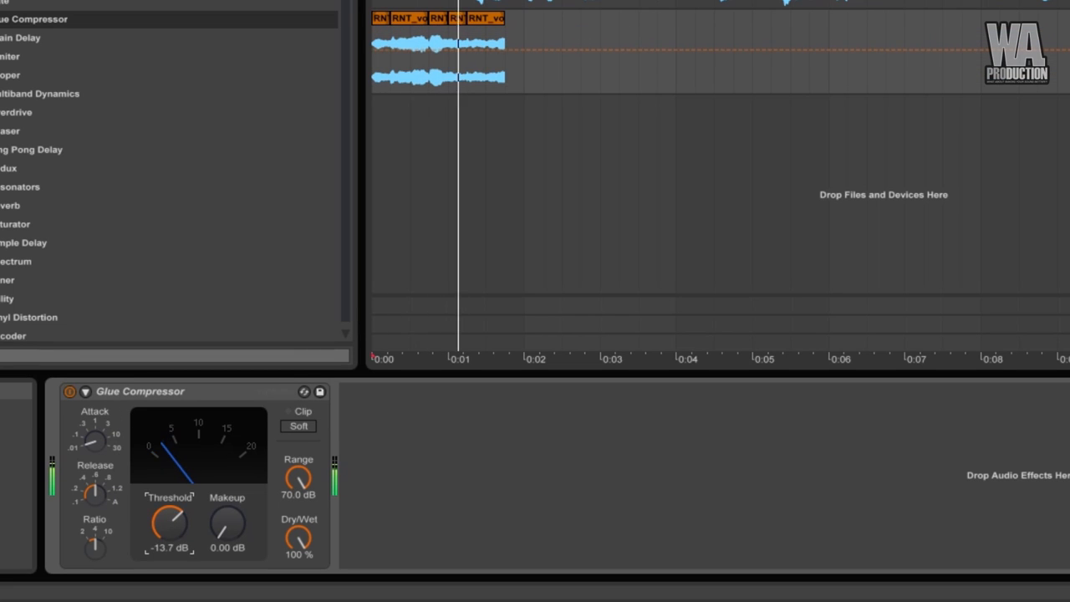
{"action": "left_click_drag", "start_coordinate": [171, 525], "coordinate": [171, 531]}
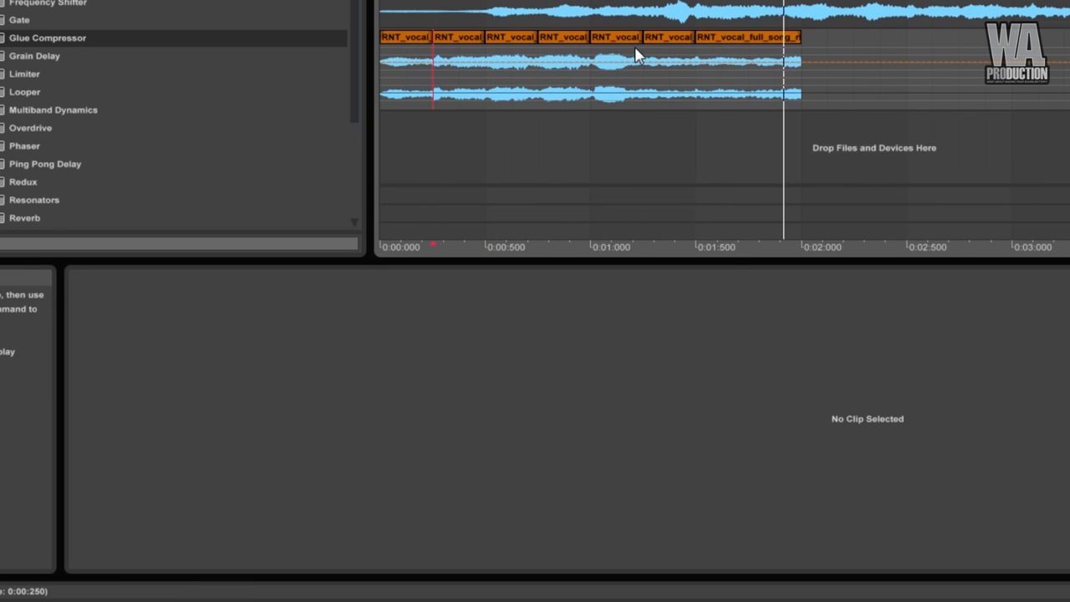
Transpose a vocal chop up 2 semitones and insert a low-cutting EQ Eight before the Glue Compressor.
{"action": "left_click", "coordinate": [566, 64]}
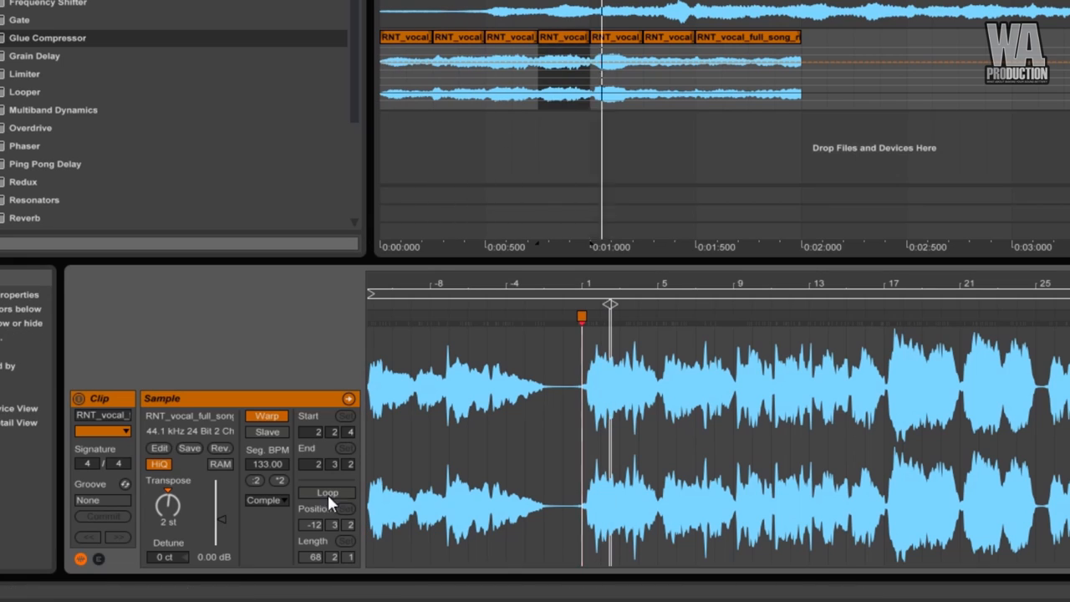
{"action": "left_click", "coordinate": [268, 500]}
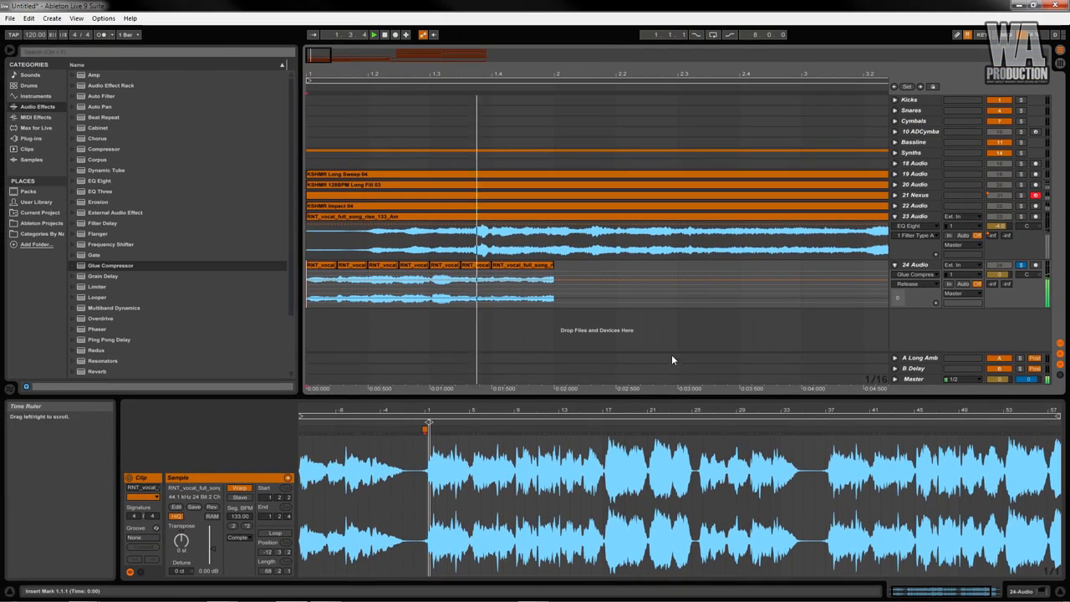
{"action": "left_click", "coordinate": [381, 284]}
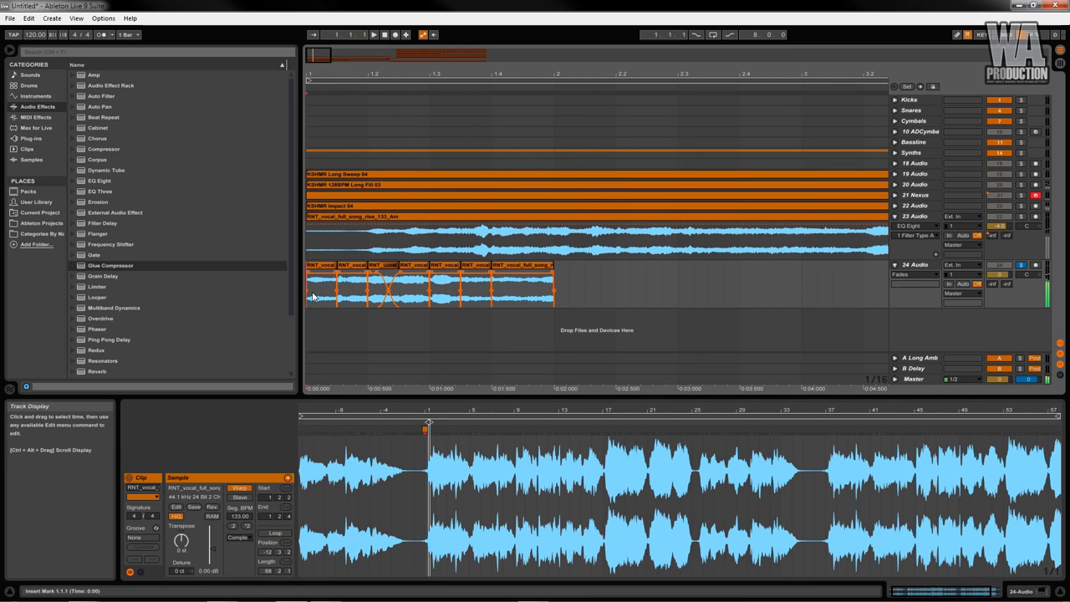
{"action": "left_click", "coordinate": [374, 33]}
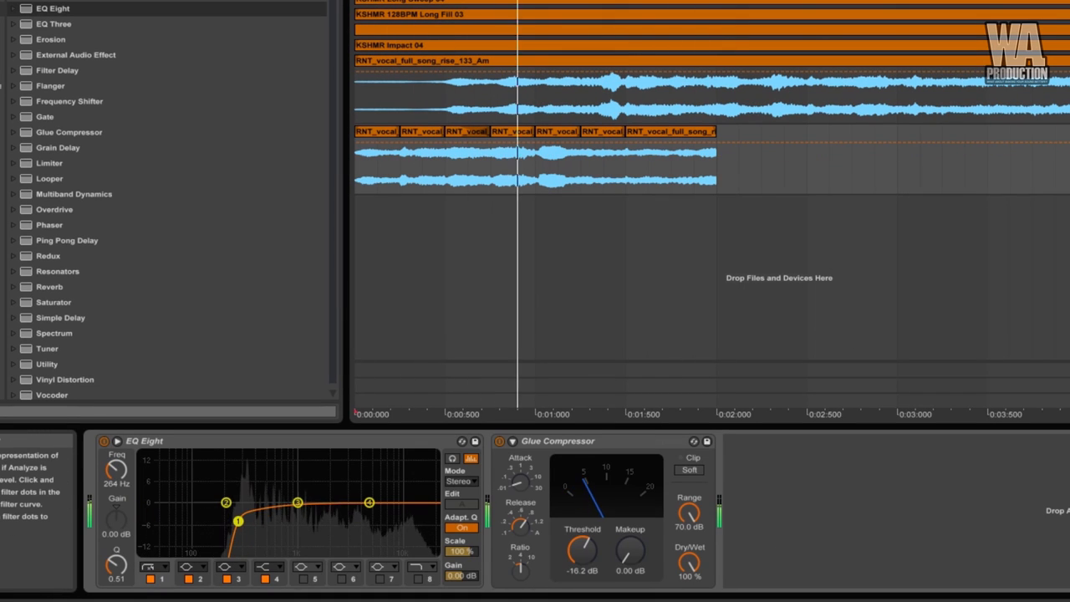
Lower track 24's volume and raise its Send B to about -12 dB toward the delay return.
{"action": "left_click_drag", "start_coordinate": [297, 501], "coordinate": [324, 489]}
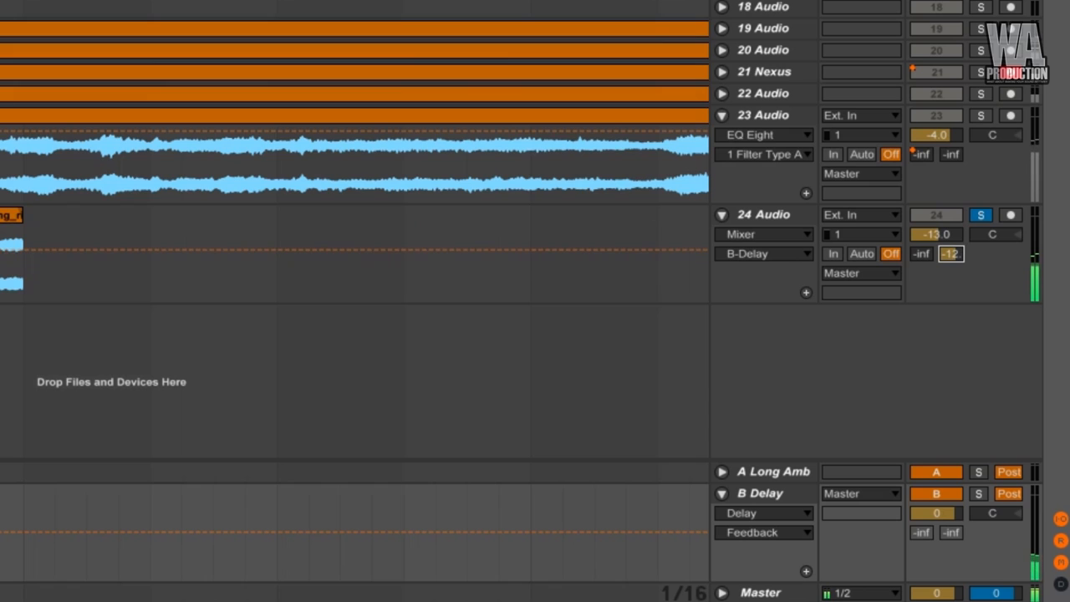
{"action": "left_click_drag", "start_coordinate": [950, 255], "coordinate": [950, 243]}
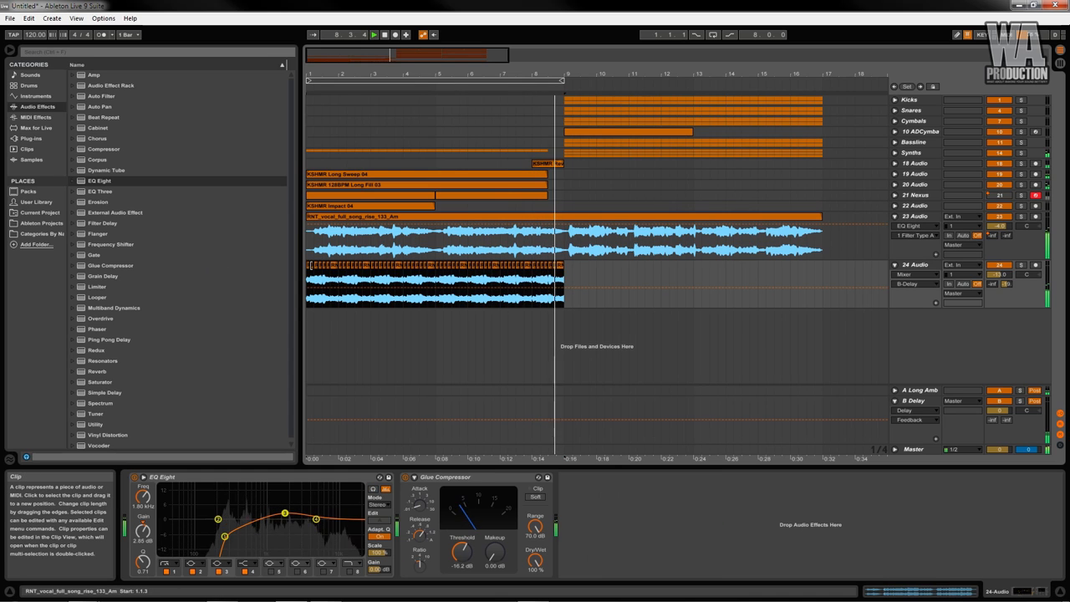
Move the vocal chops to bar 9 and load LFOTool from the Plug-ins browser onto their track.
{"action": "left_click", "coordinate": [586, 251]}
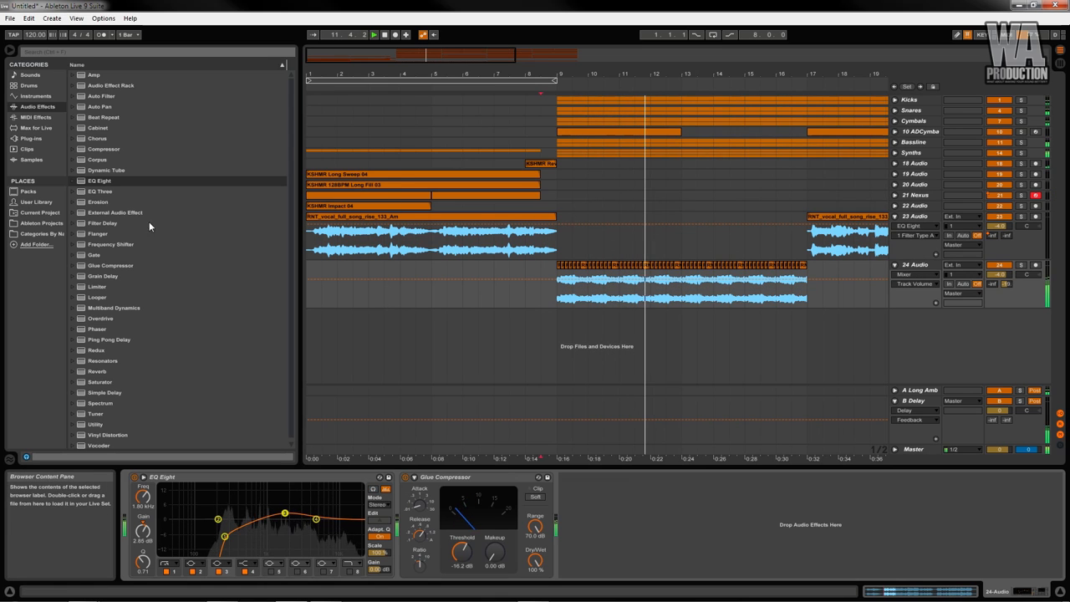
{"action": "left_click", "coordinate": [30, 137]}
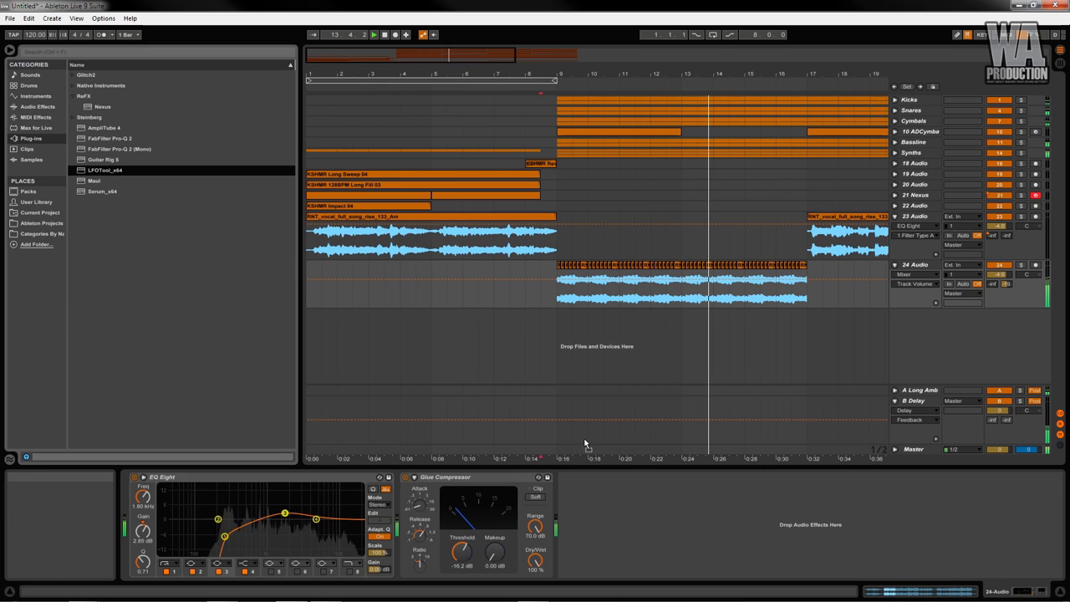
{"action": "double_click", "coordinate": [104, 171]}
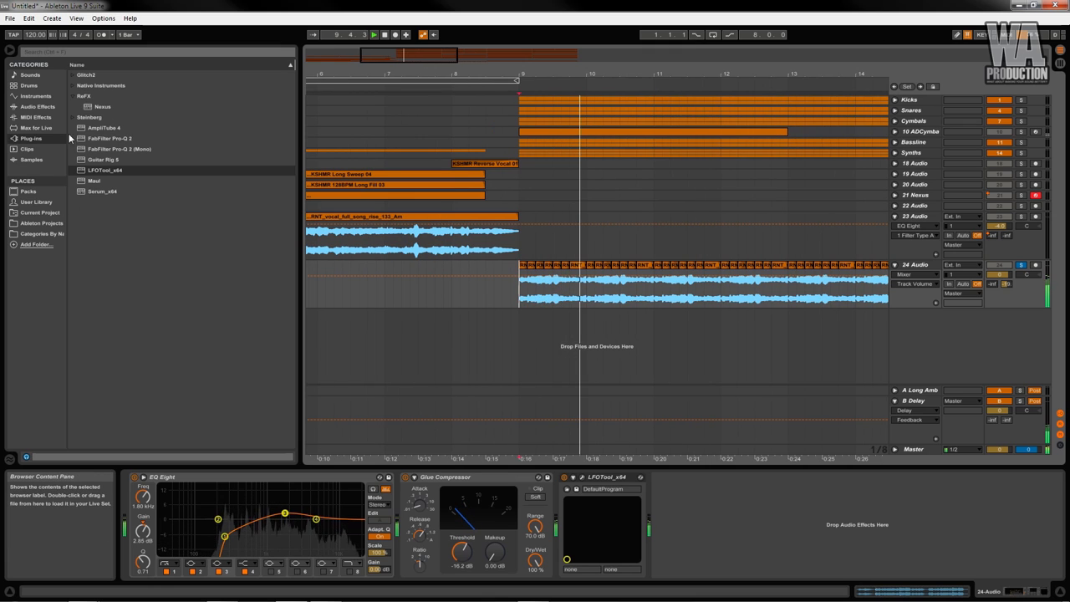
Load the Vocoder Filterbank.adv and Chorus Warming.adv presets onto the vocal chop track.
{"action": "left_click", "coordinate": [37, 107]}
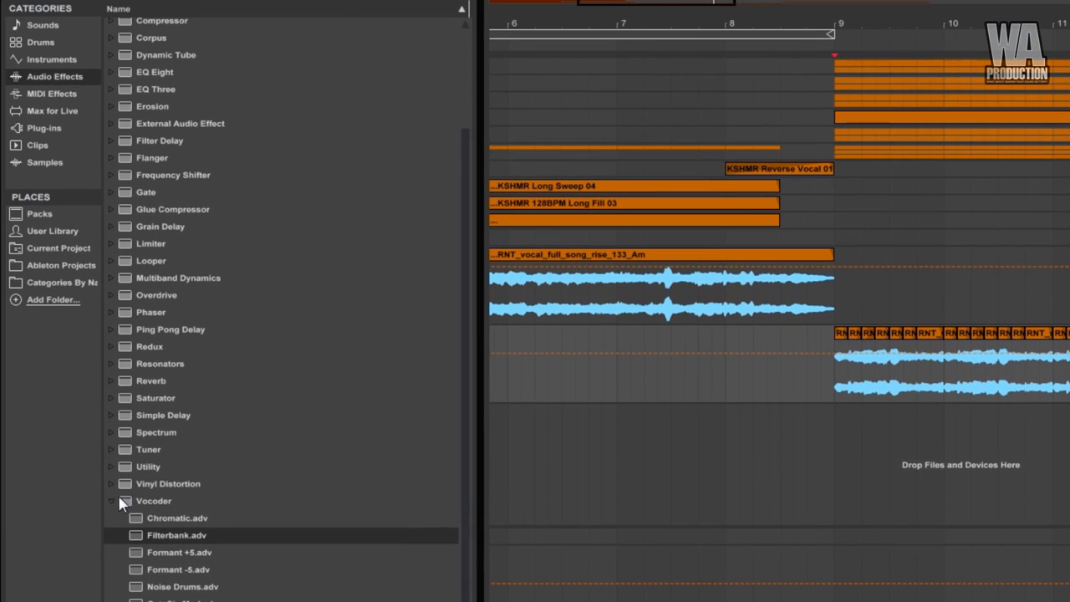
{"action": "left_click", "coordinate": [110, 502]}
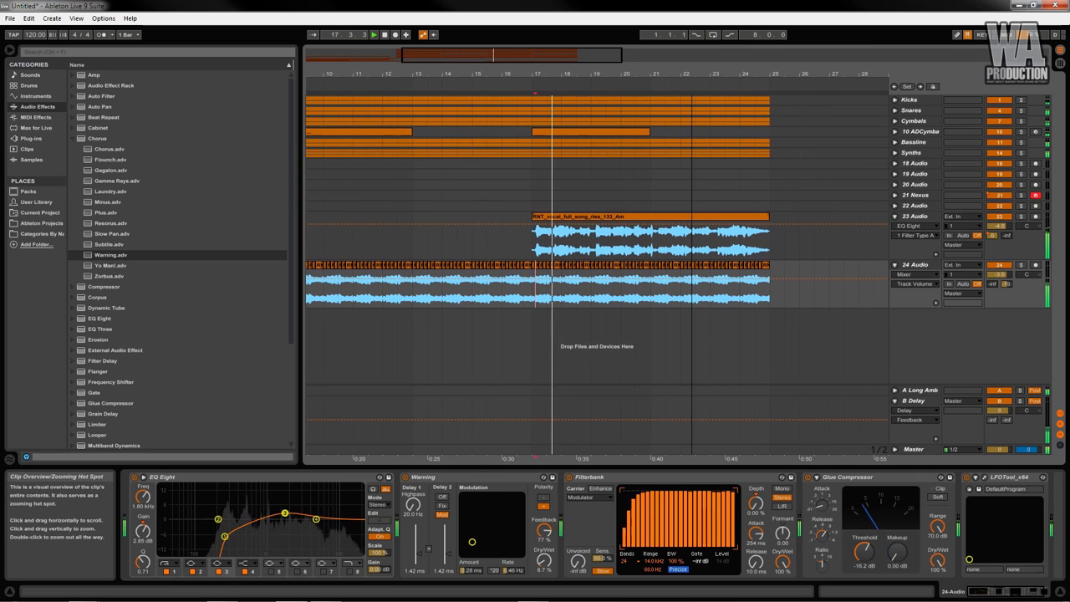
Set the start/end region of the vocal rise sample in Simpler's 1-Shot mode for the MIDI melody.
{"action": "left_click_drag", "start_coordinate": [532, 288], "coordinate": [562, 288]}
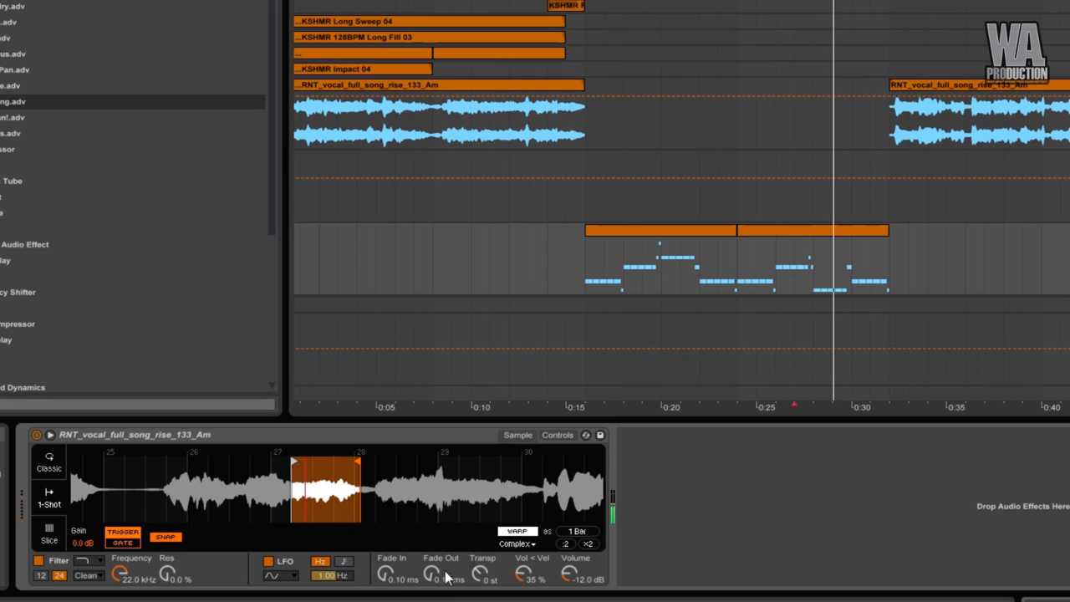
Set Simpler's warp mode to Complex Pro and adjust the Formants amount.
{"action": "left_click", "coordinate": [517, 543]}
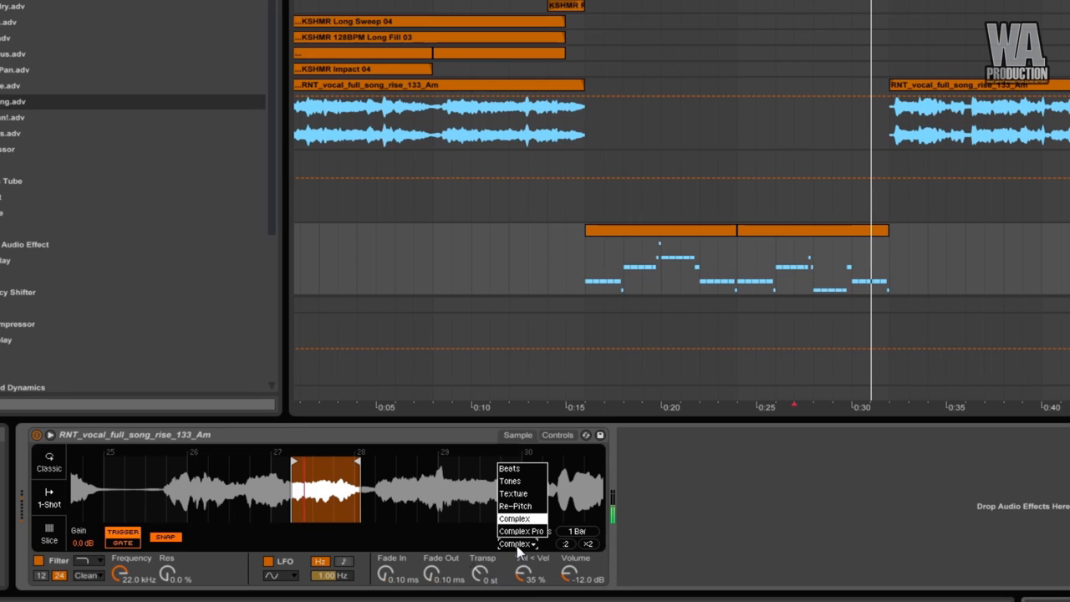
{"action": "left_click", "coordinate": [522, 532]}
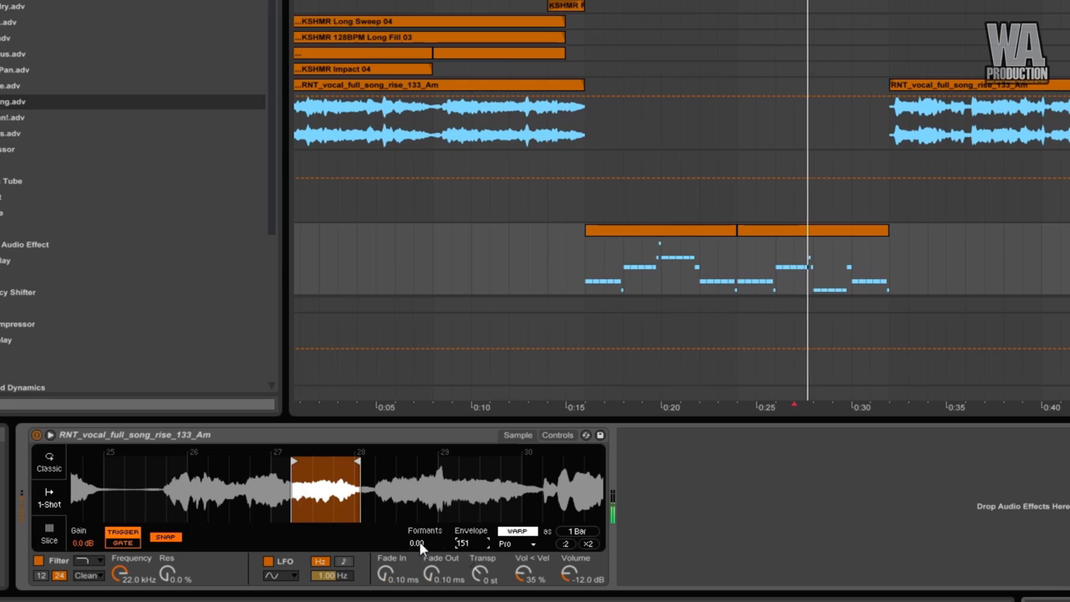
{"action": "left_click_drag", "start_coordinate": [418, 543], "coordinate": [418, 527]}
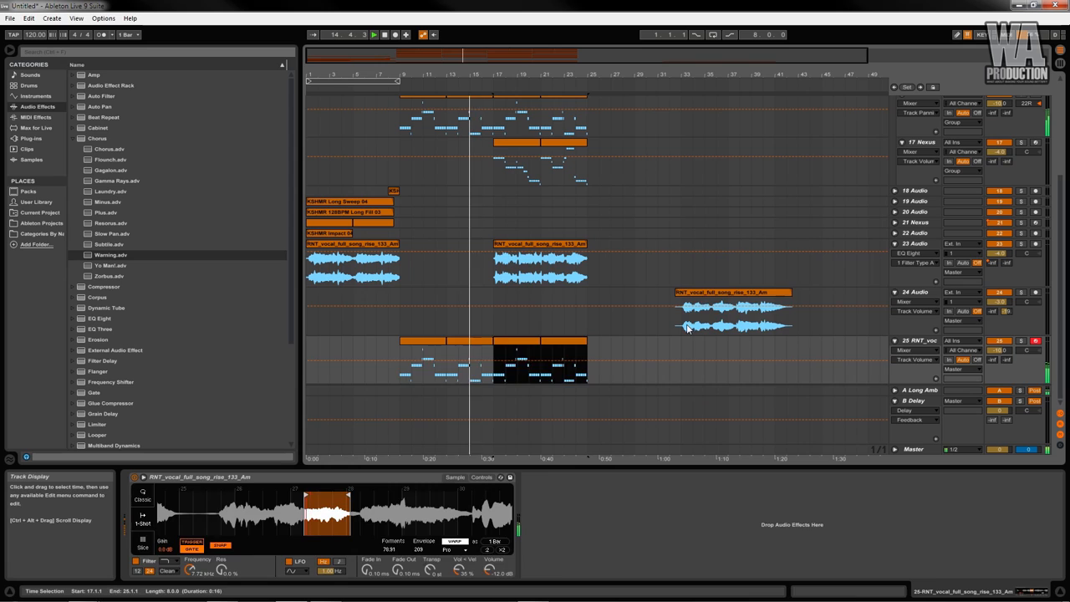
Stack the full vocal clip on a second audio track at the same arrangement position.
{"action": "left_click", "coordinate": [916, 291]}
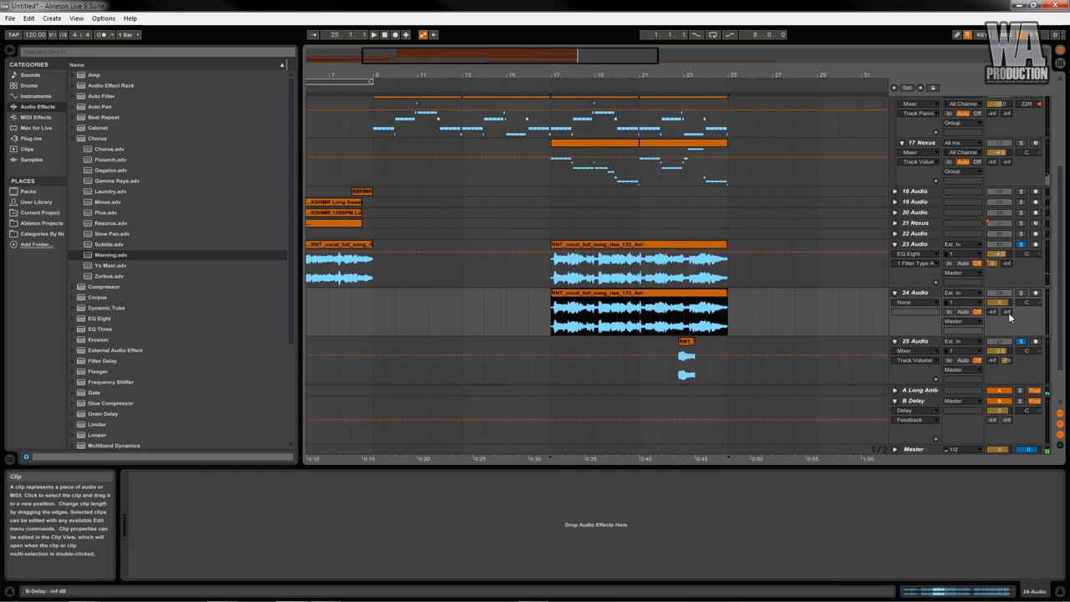
Check the stacked vocal clip's Sample settings and load EQ Eight onto its track.
{"action": "left_click", "coordinate": [1000, 301]}
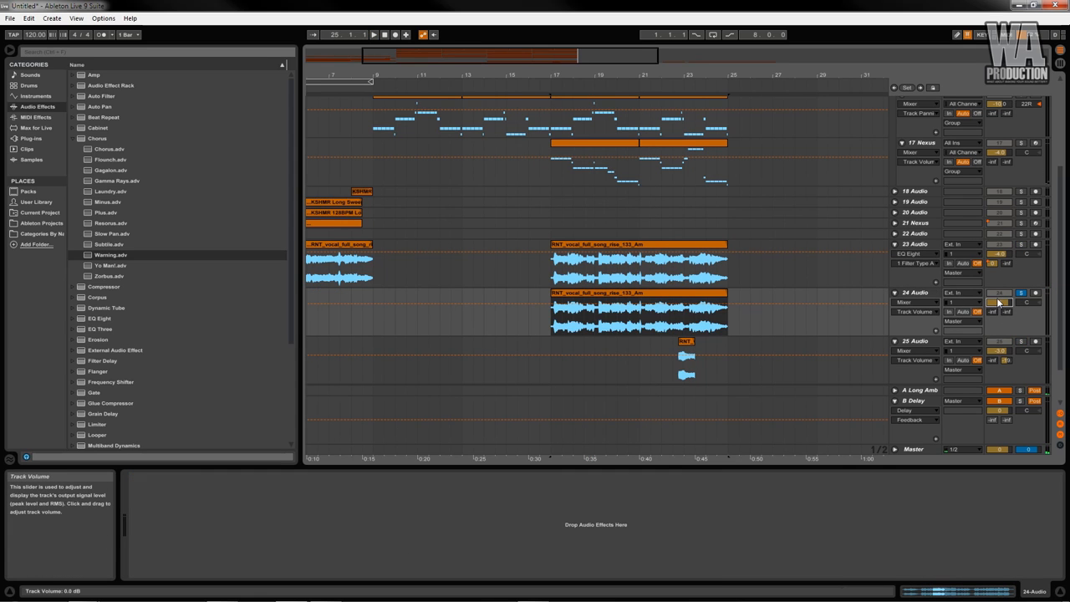
{"action": "left_click", "coordinate": [636, 315]}
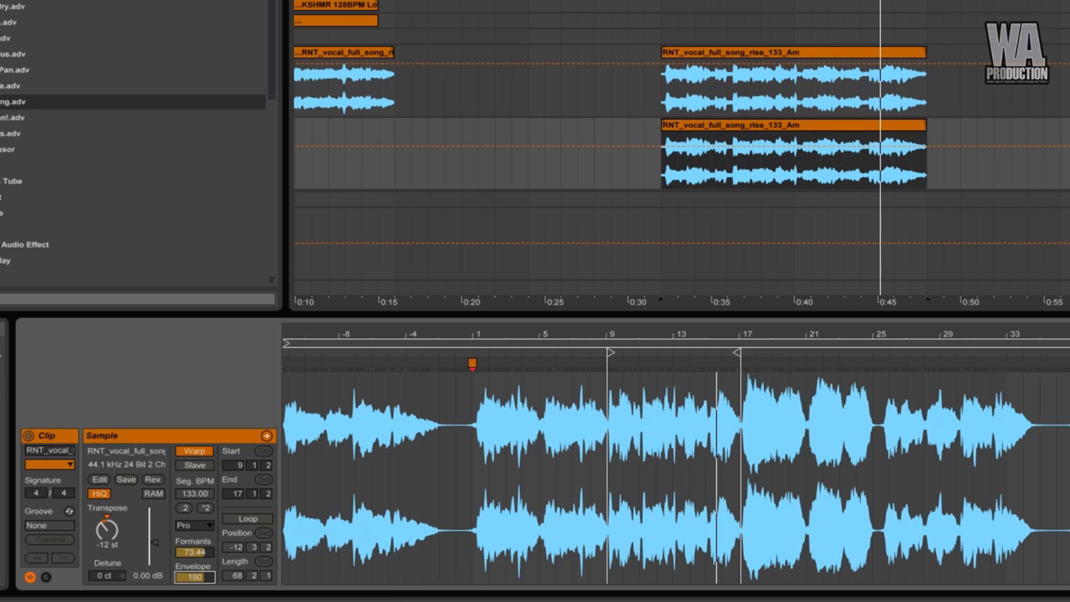
{"action": "type", "text": "8. 0. 0"}
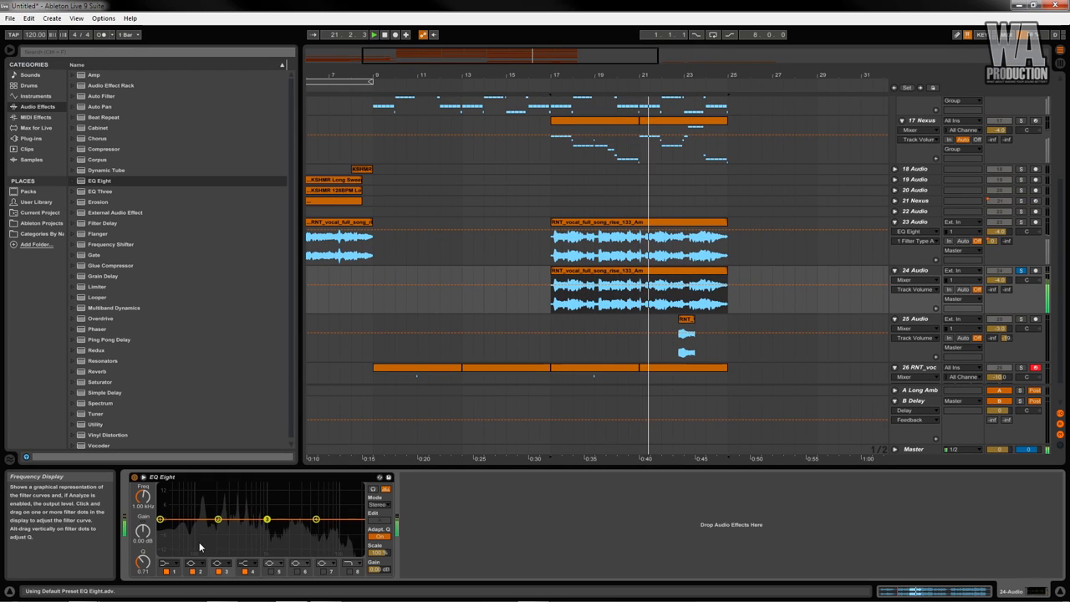
Roll off the lows in EQ Eight and lift the mid and upper band gains on the vocal.
{"action": "left_click_drag", "start_coordinate": [161, 521], "coordinate": [191, 528]}
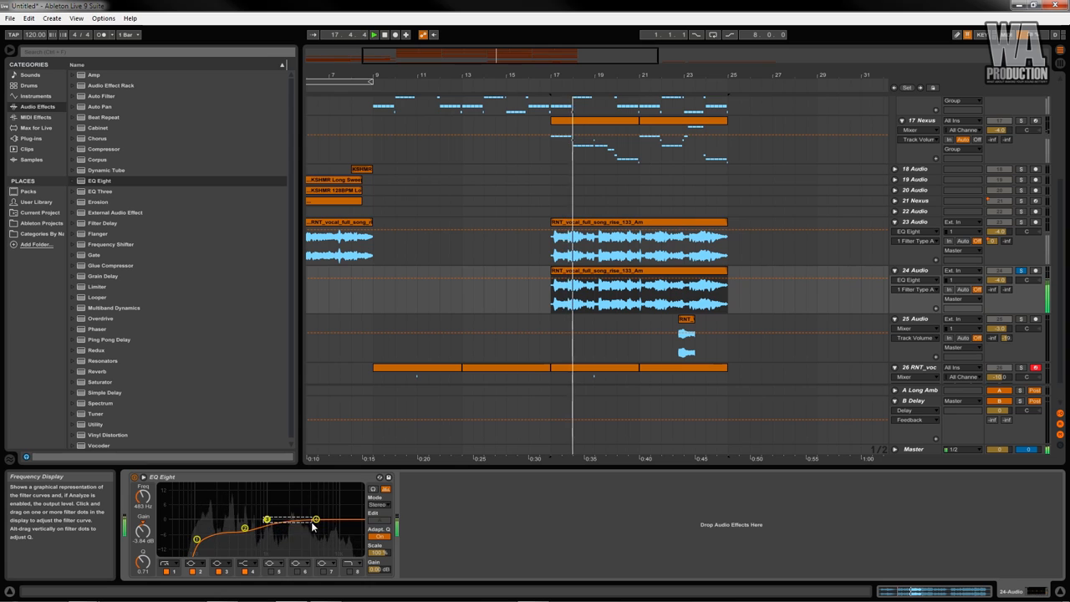
{"action": "left_click_drag", "start_coordinate": [288, 520], "coordinate": [309, 535]}
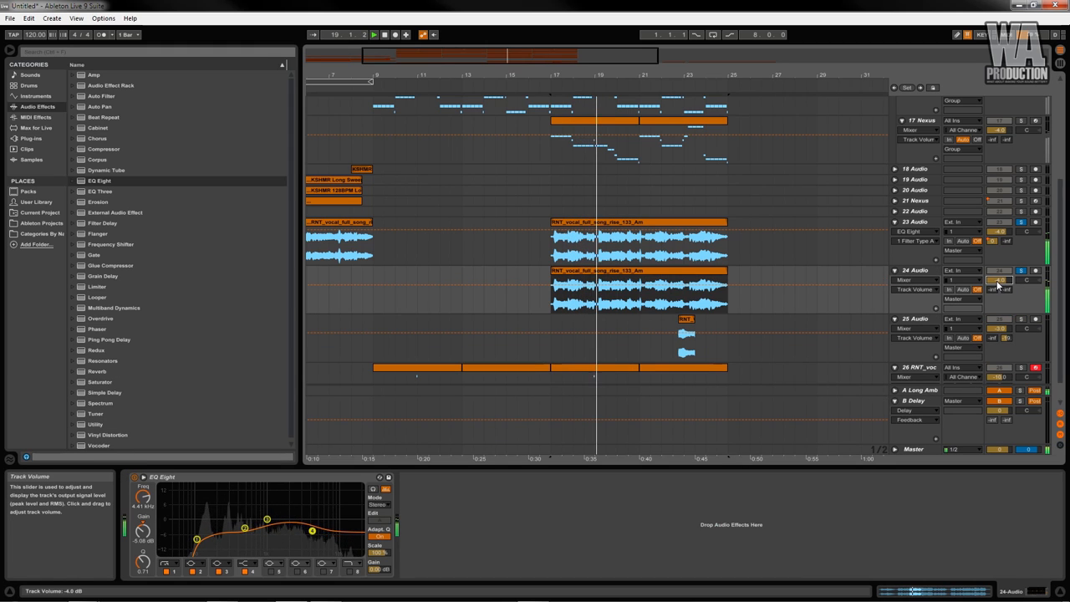
{"action": "left_click_drag", "start_coordinate": [997, 281], "coordinate": [996, 286]}
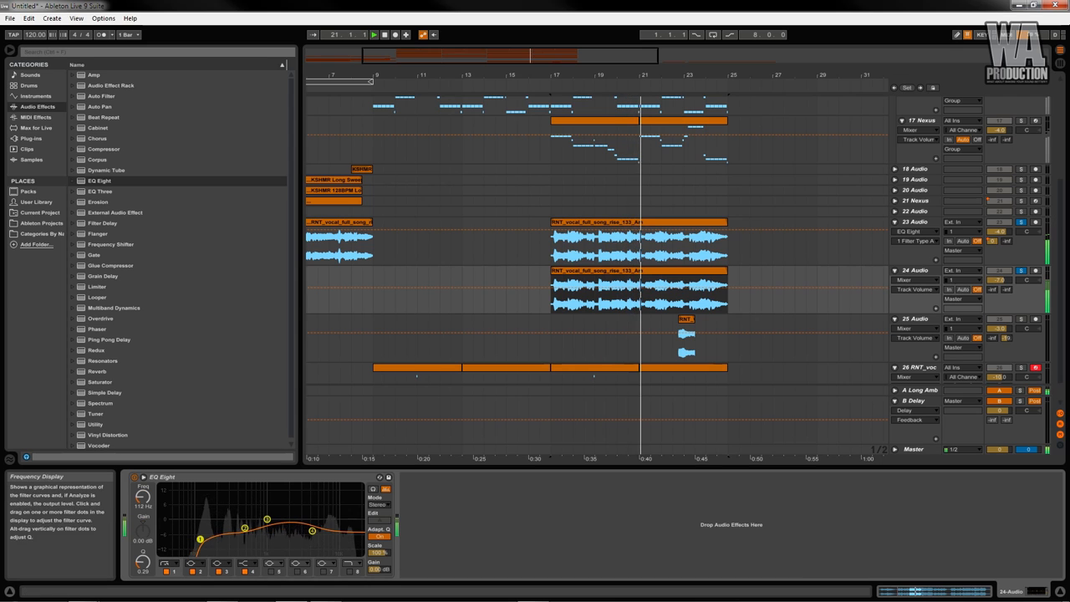
{"action": "left_click_drag", "start_coordinate": [200, 527], "coordinate": [200, 538]}
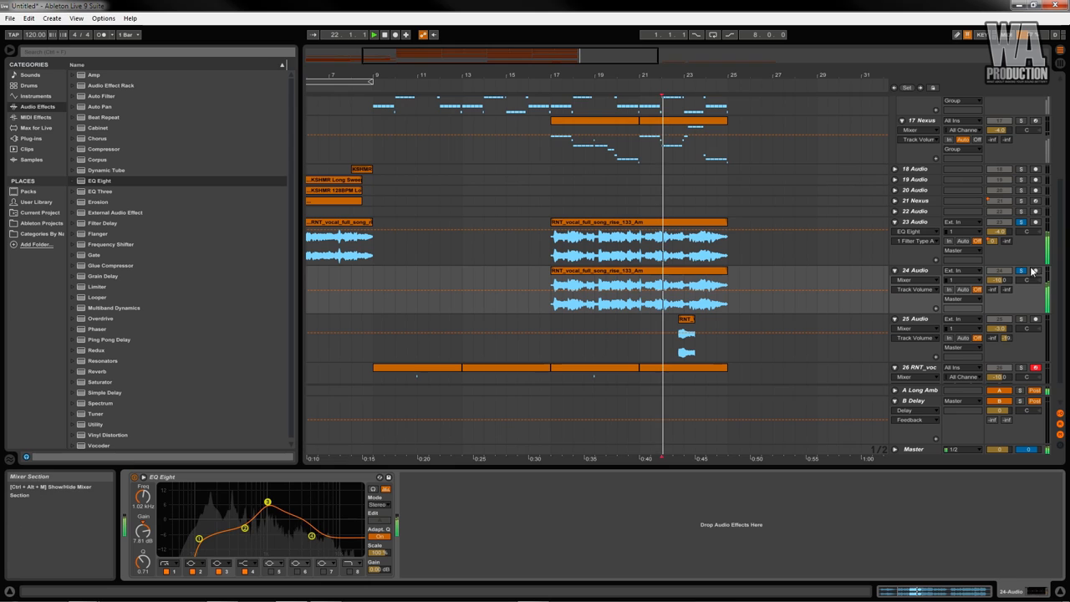
{"action": "left_click", "coordinate": [552, 316]}
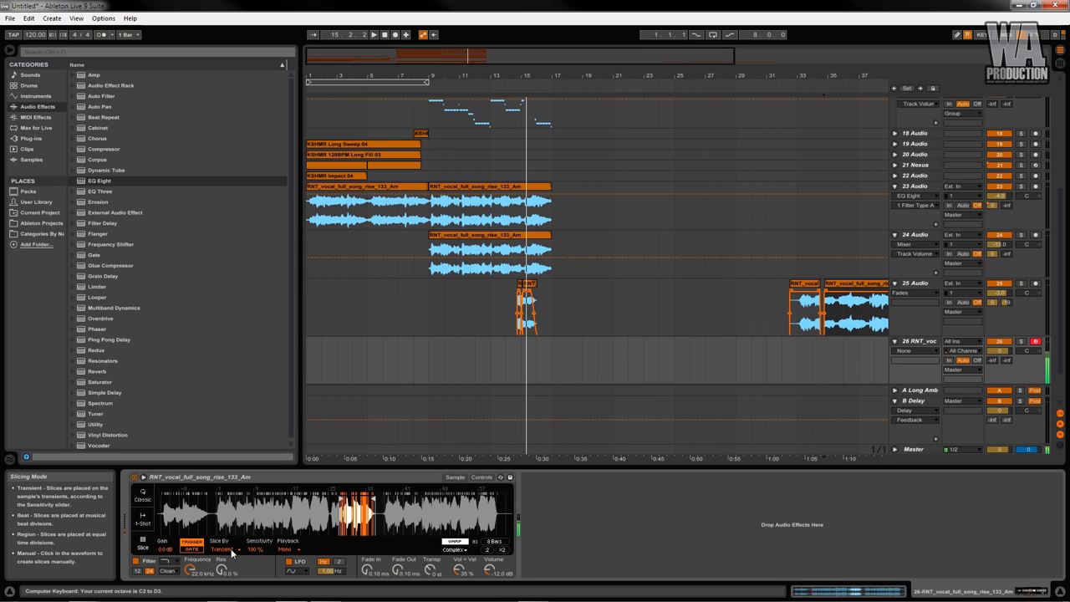
{"action": "mouse_move", "coordinate": [371, 422]}
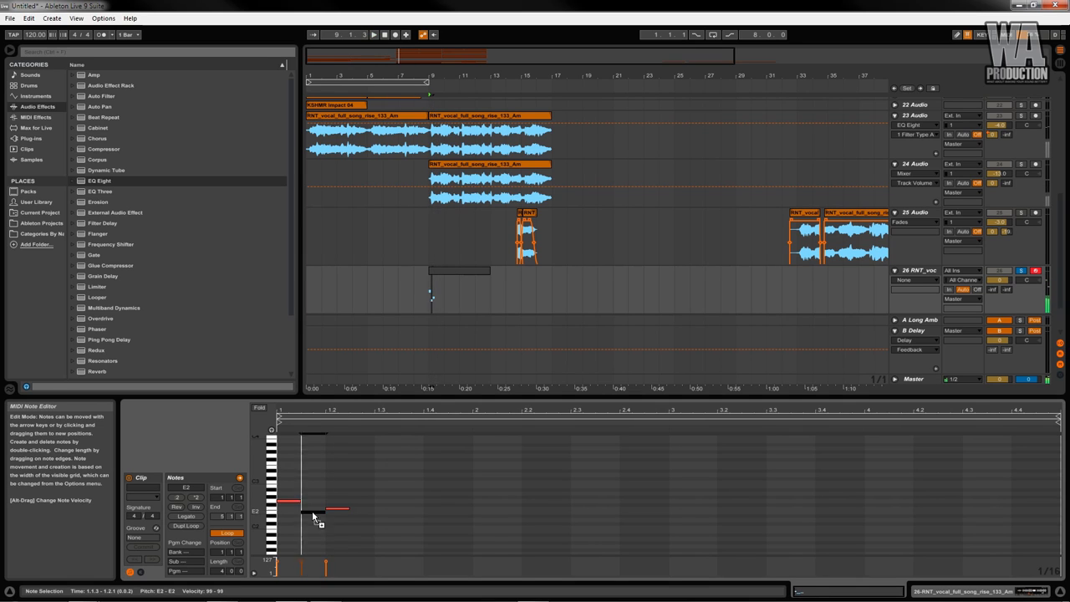
Draw a melodic run of notes at varying pitches in the MIDI clip triggering the Simpler slices.
{"action": "left_click_drag", "start_coordinate": [314, 510], "coordinate": [314, 505]}
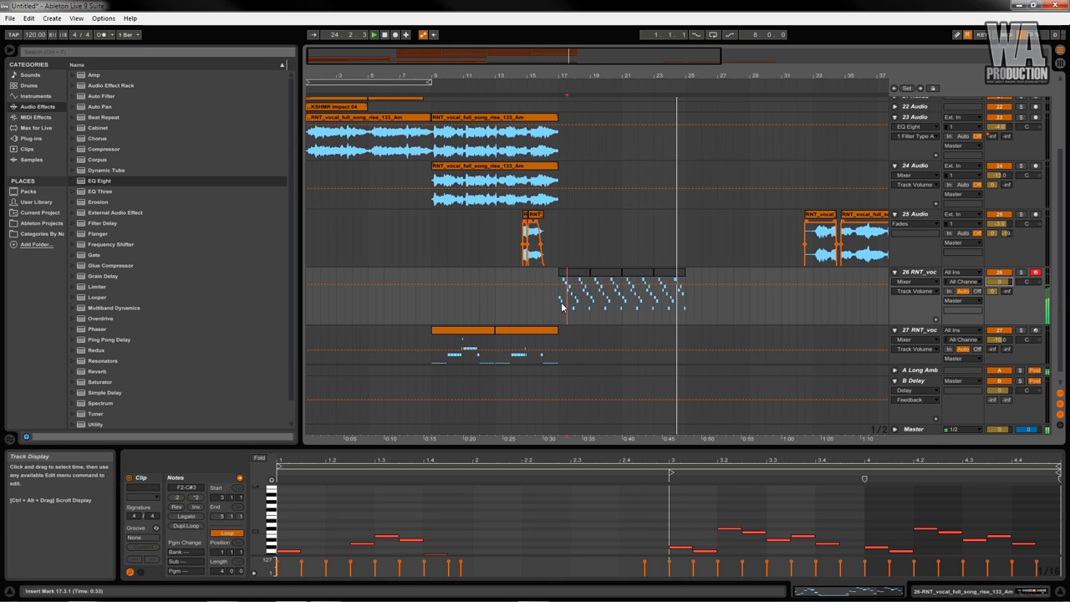
Add a low-cutting EQ Eight and Multiband Dynamics after Simpler on the sliced-vocal track.
{"action": "left_click", "coordinate": [928, 276]}
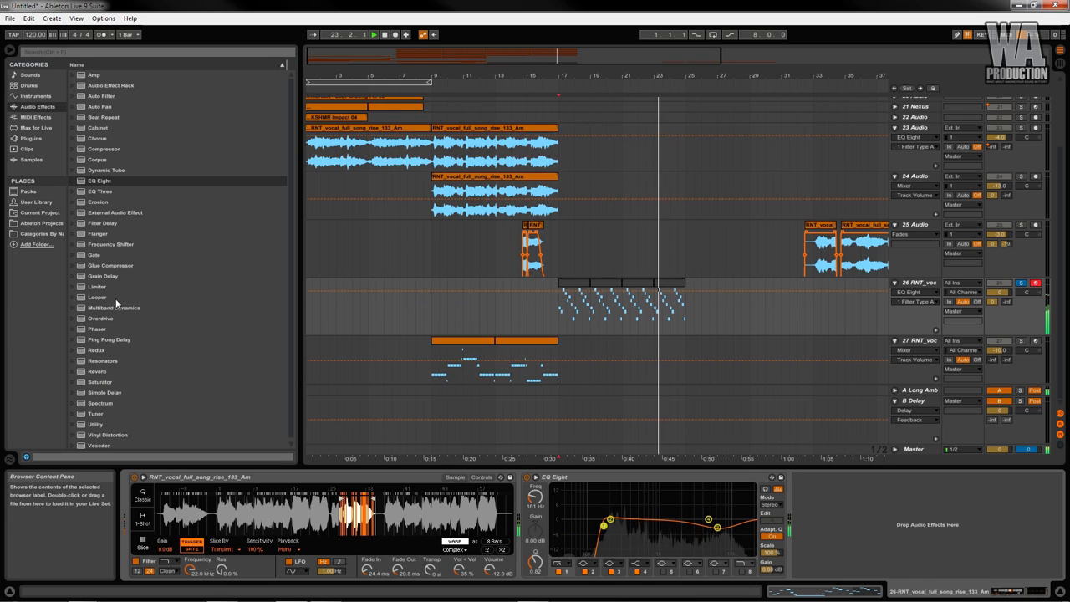
{"action": "double_click", "coordinate": [113, 308]}
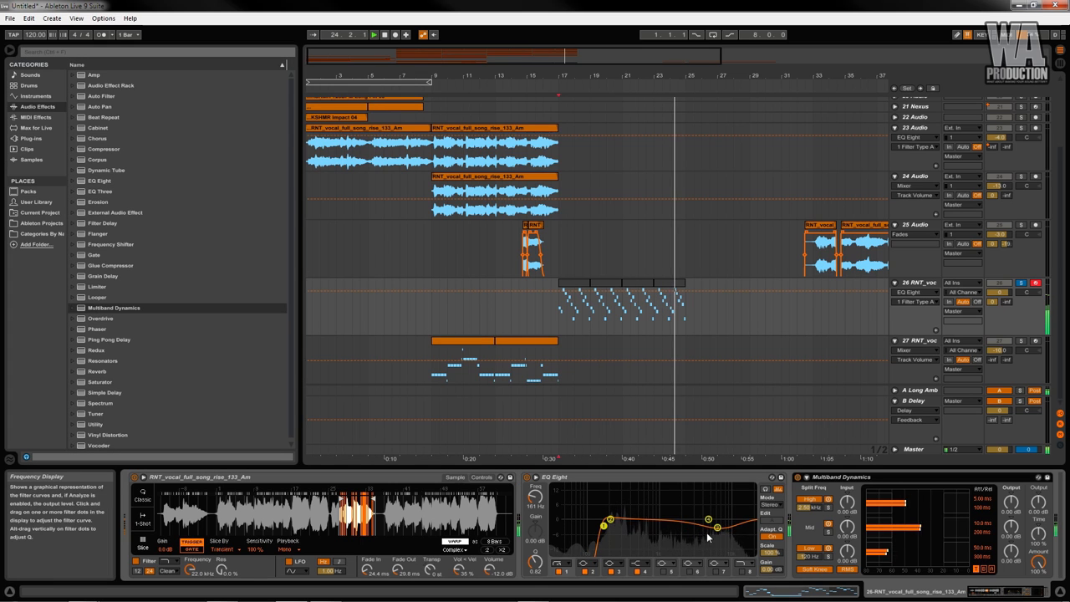